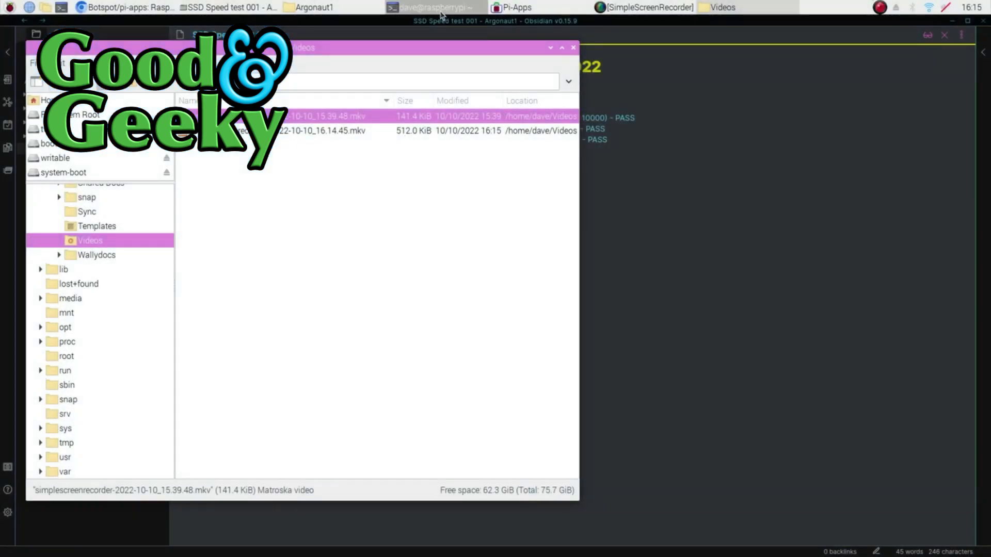
- Raise the dave@raspberrypi terminal, reposition it higher, and start a bash shell from zsh
click(432, 7)
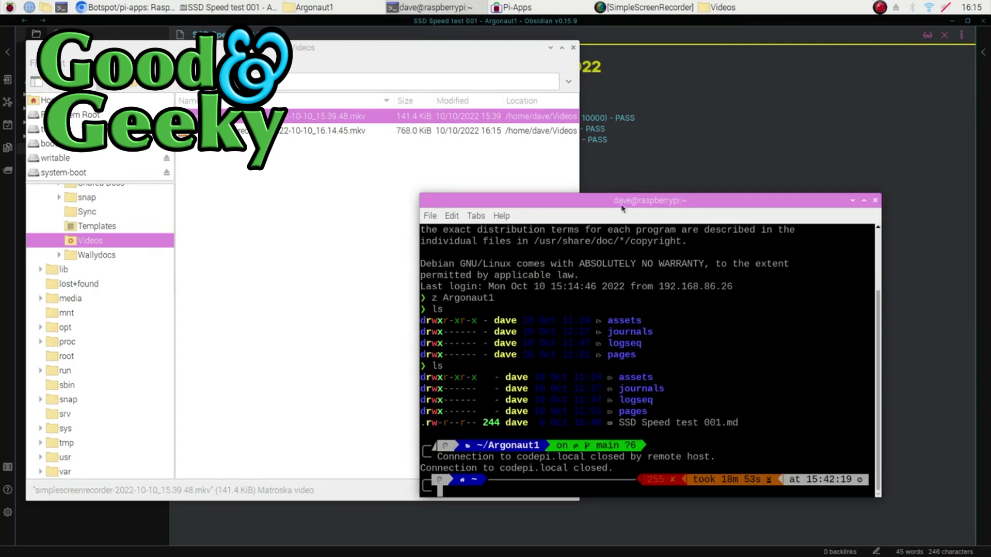
drag(651, 200, 593, 121)
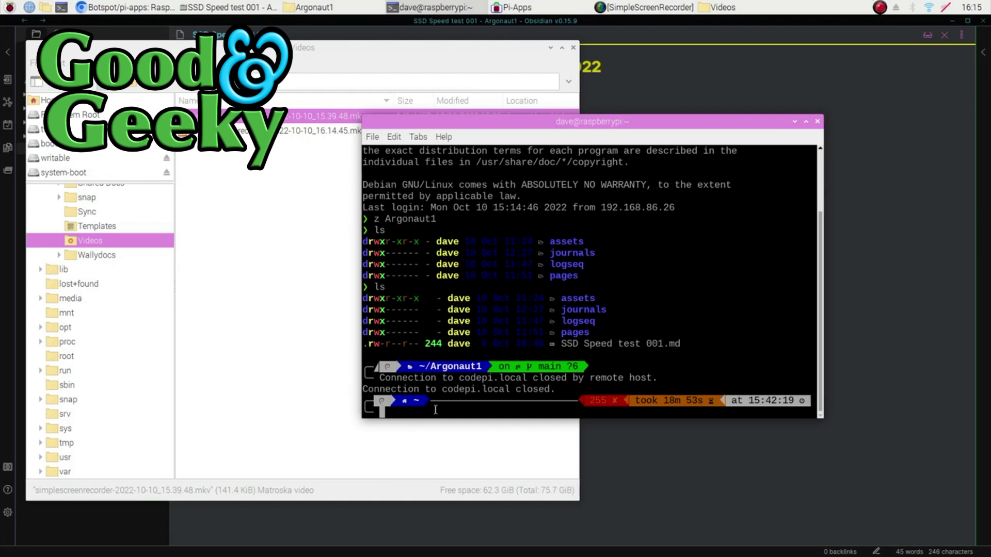
text(bash)
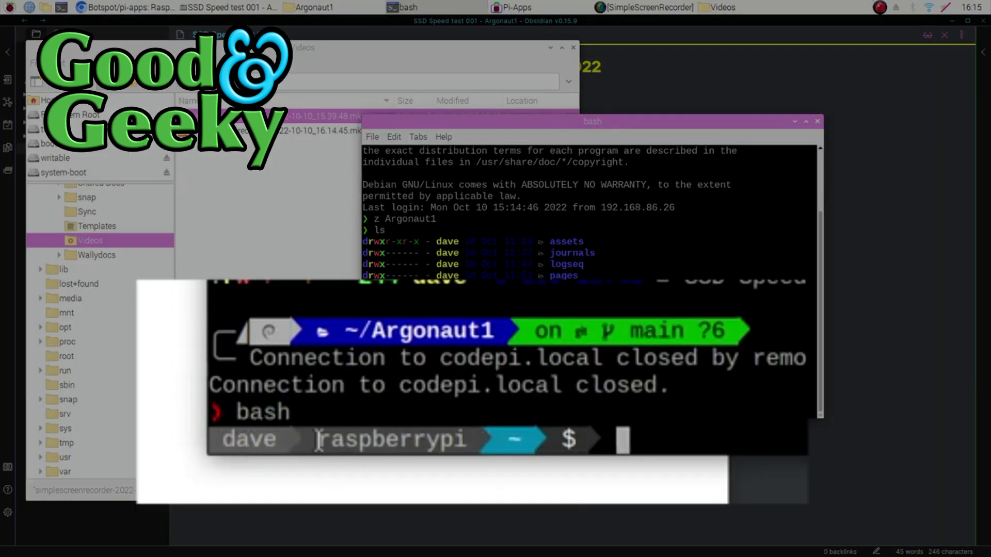
mouse_move(509, 439)
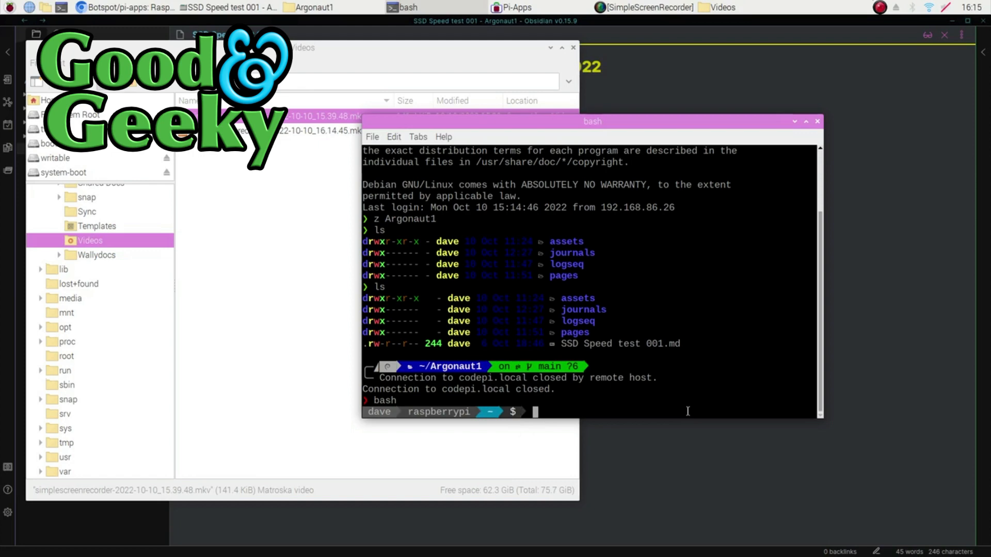
text(zsh)
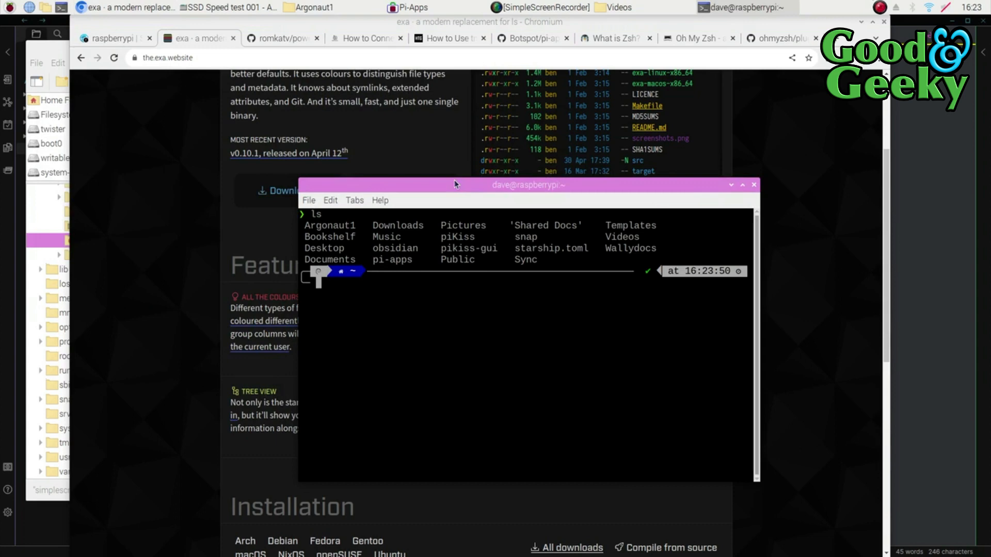
- Edit ~/.zshrc in nano so the ls alias uses exa -1 for one-entry-per-line listing
text(nano ~/.zshrc)
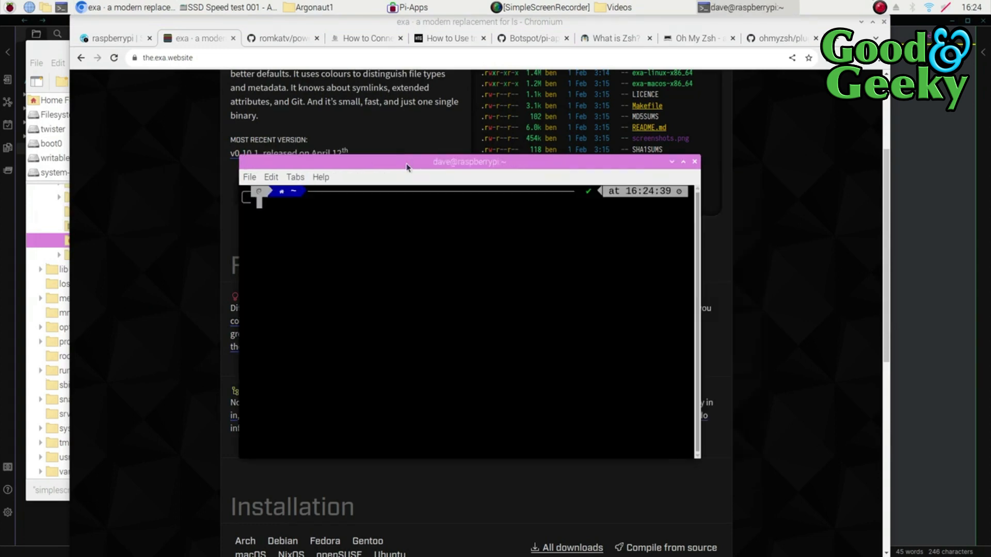
text(ls="exa -h)
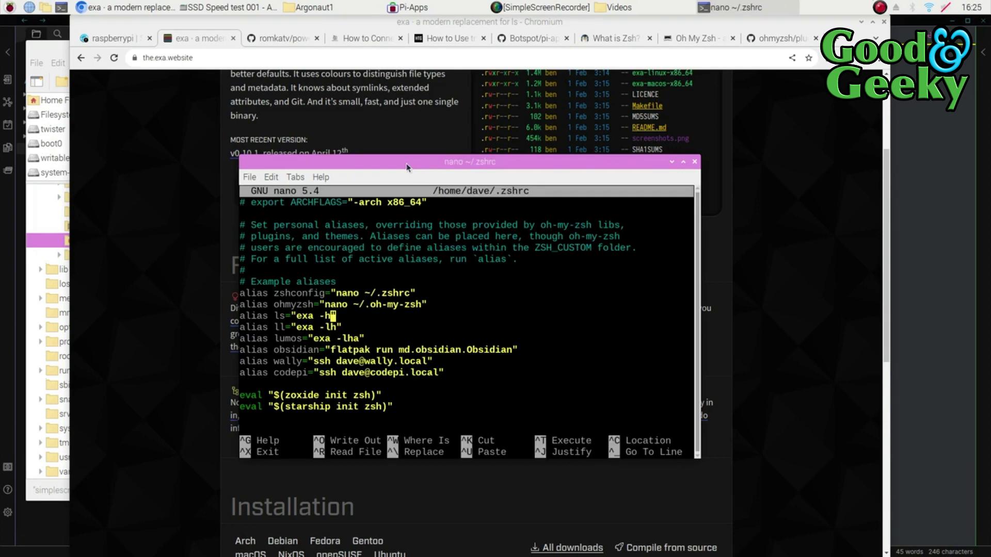
text(1)
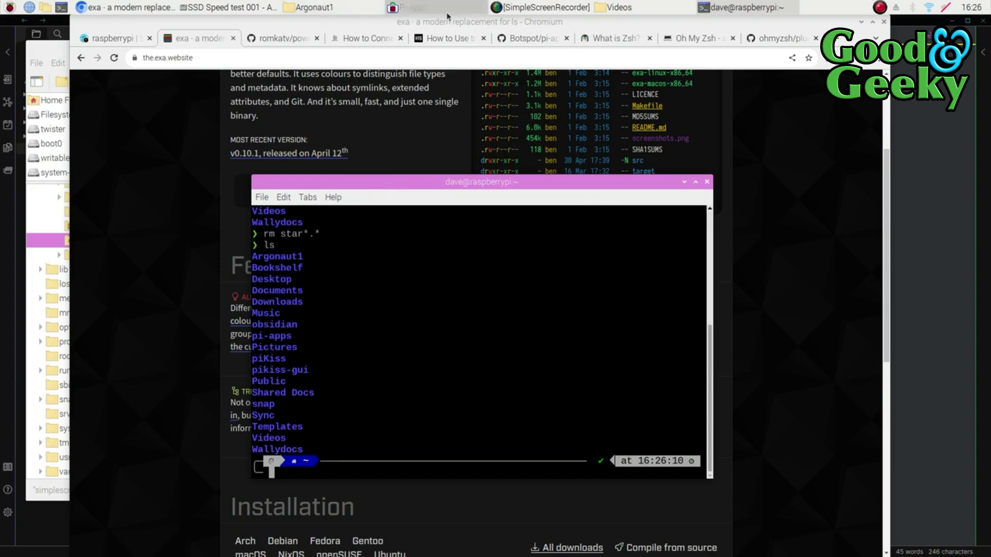
- Launch Pi-Apps from the taskbar and the Add / Remove Software package manager from the menu
click(403, 7)
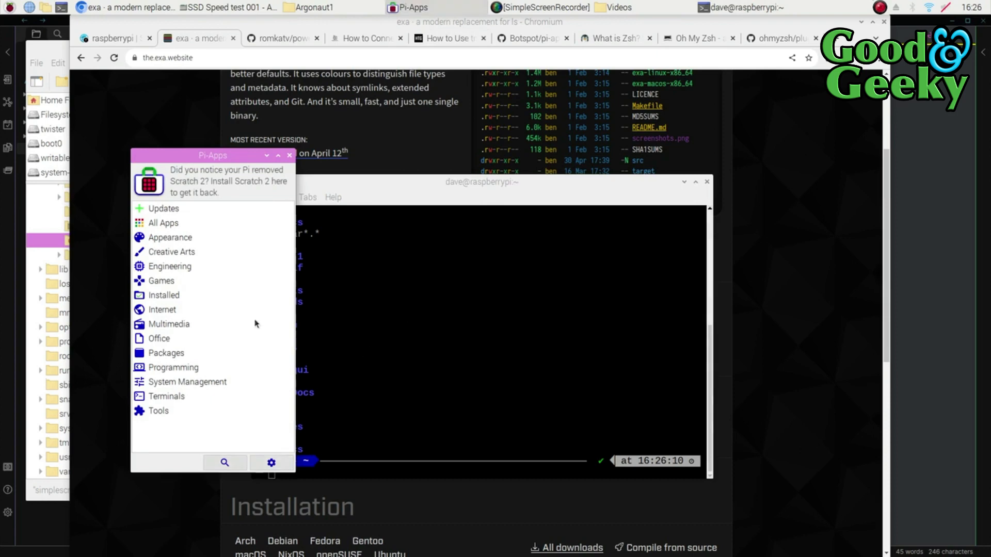
mouse_move(181, 215)
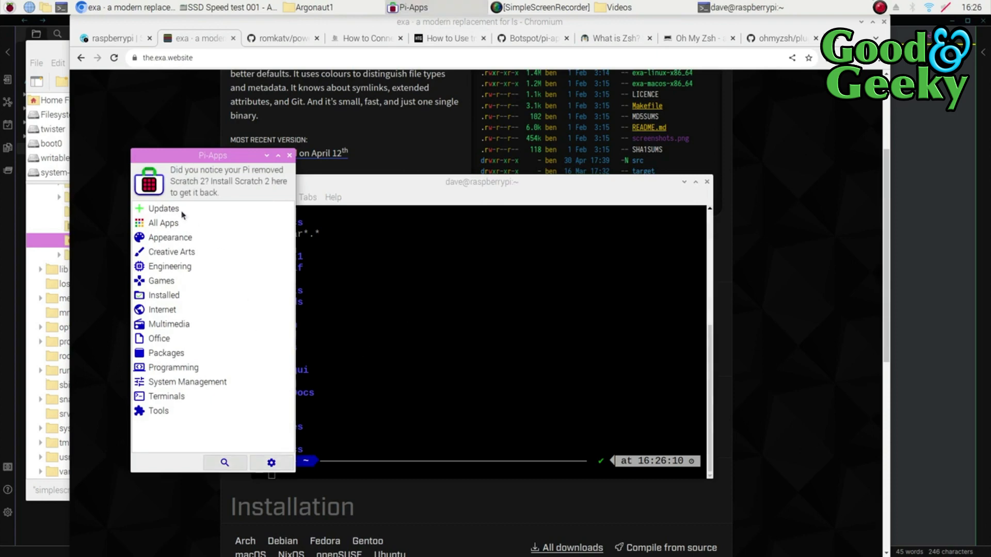
mouse_move(184, 229)
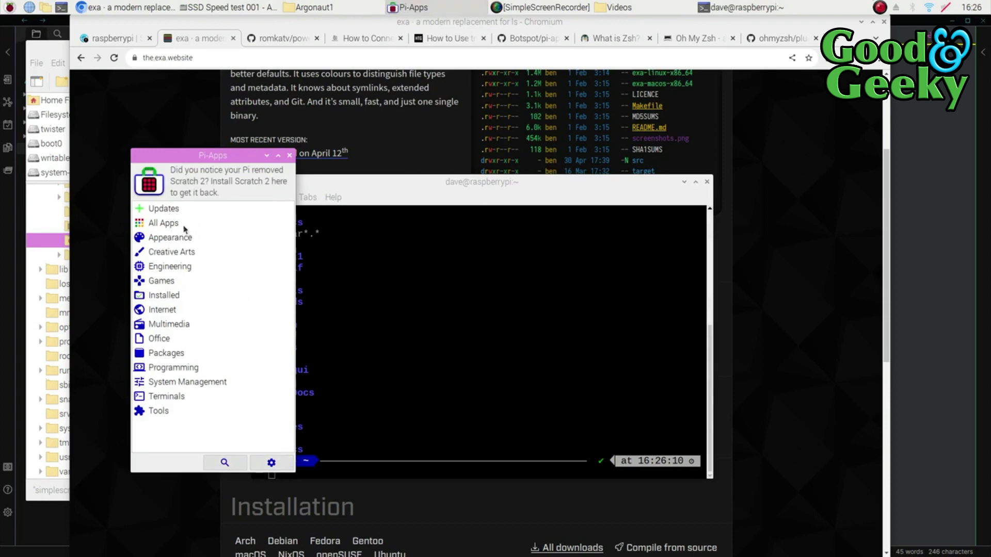
mouse_move(186, 248)
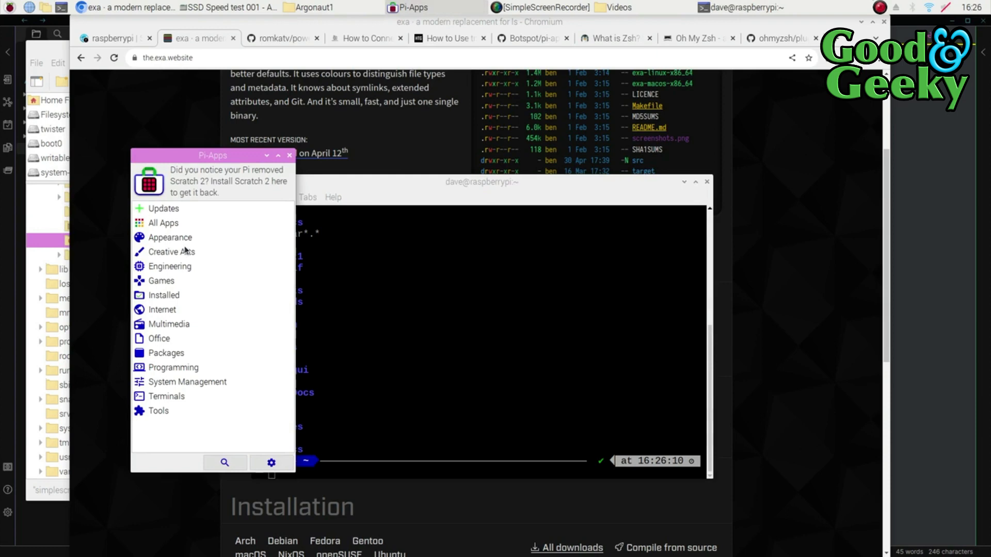
mouse_move(80, 401)
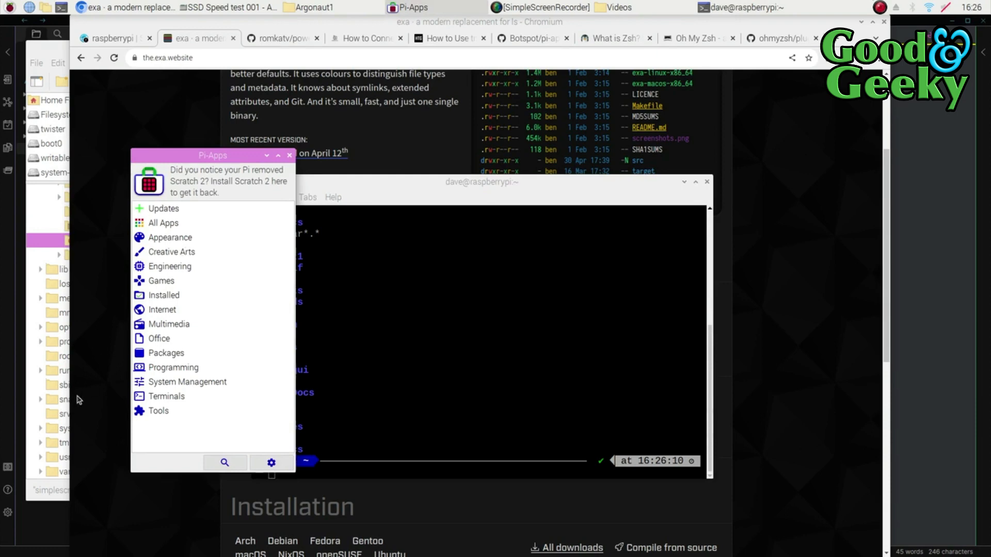
click(9, 7)
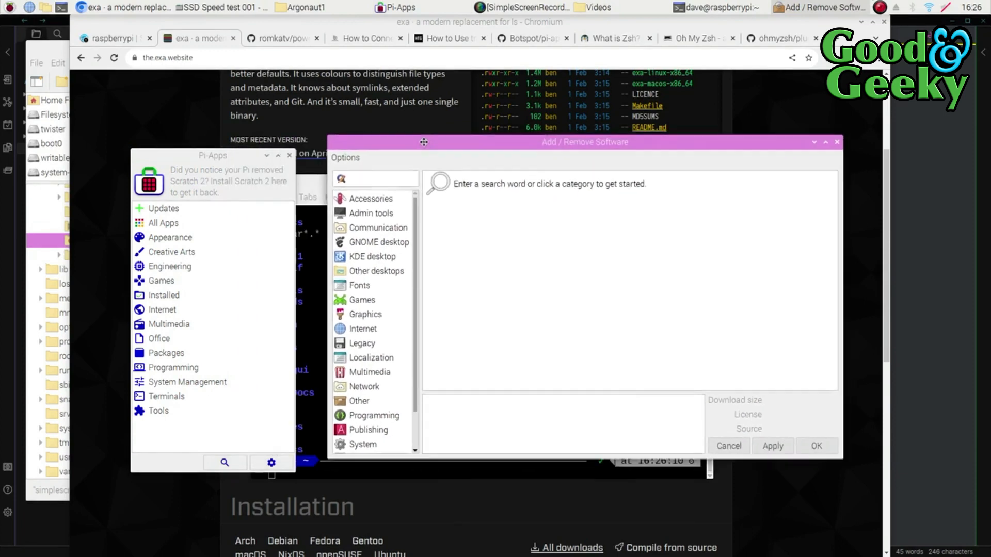
- Search the package list for gimp to check the GNU Image Manipulation Program entry
text(gimp)
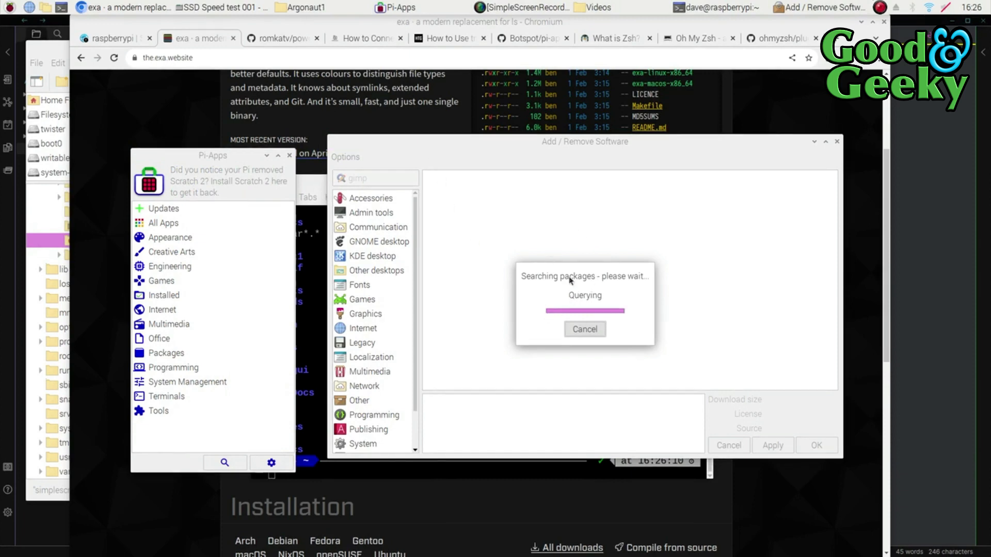
mouse_move(575, 302)
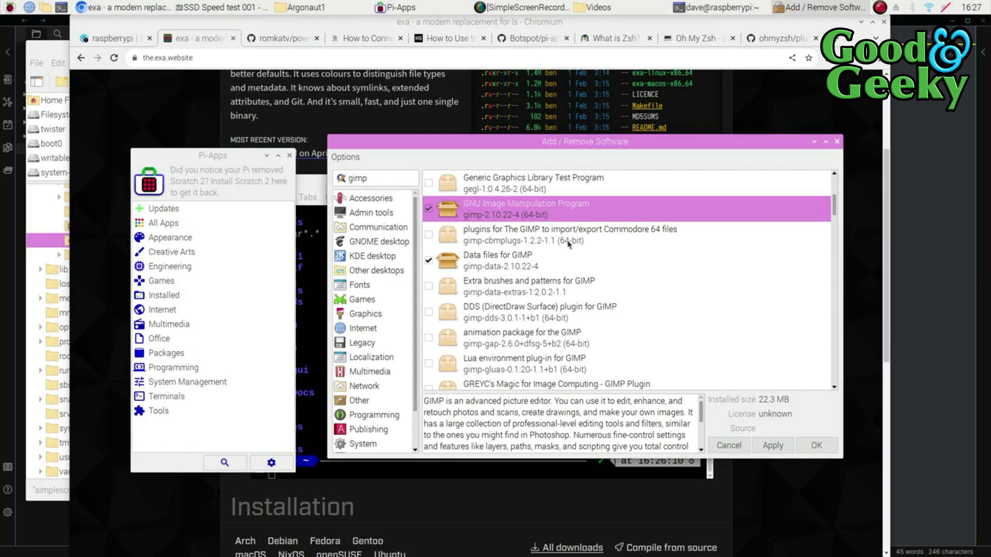
mouse_move(837, 166)
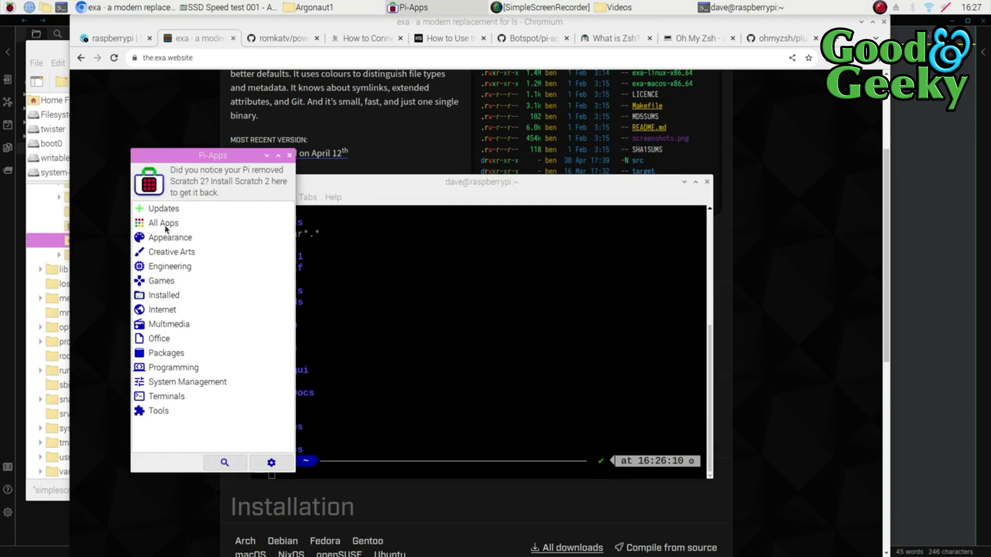
mouse_move(170, 280)
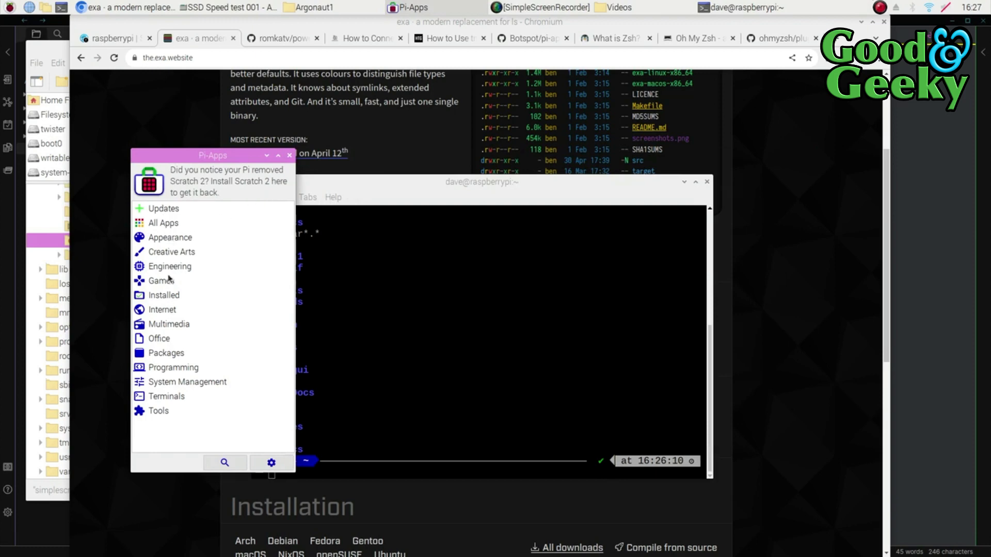
- Browse the Creative Arts category, return to the category list, then enter the Terminals category
click(170, 252)
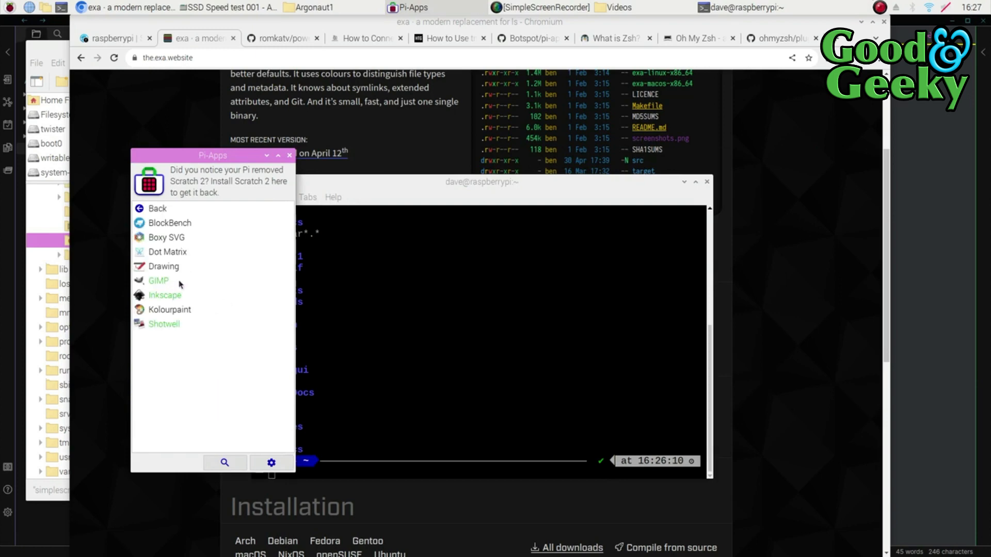
mouse_move(158, 280)
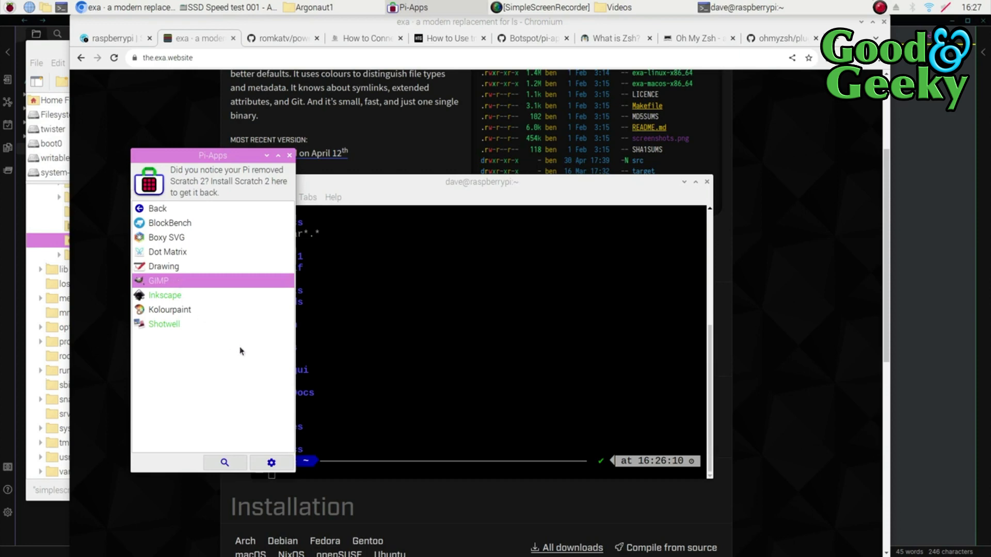
click(158, 281)
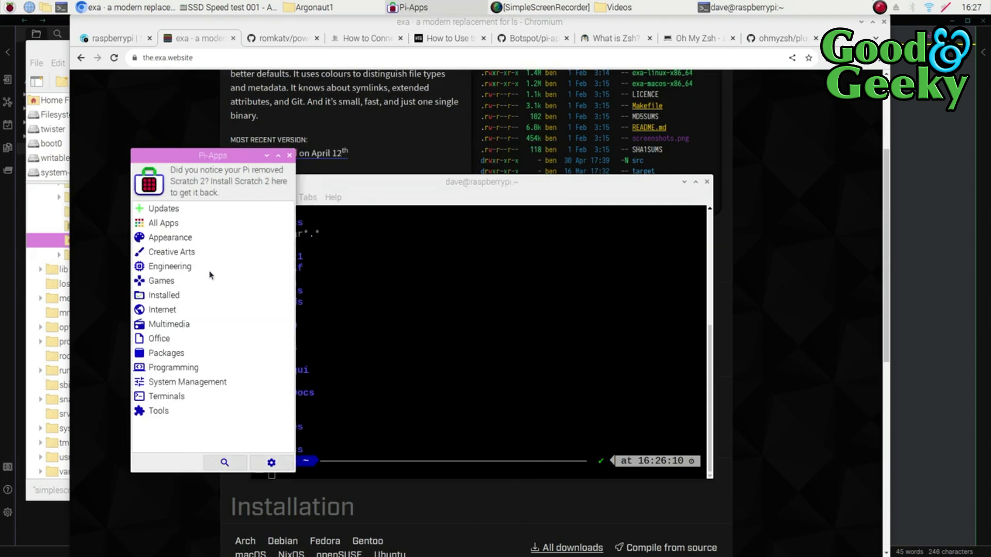
mouse_move(170, 267)
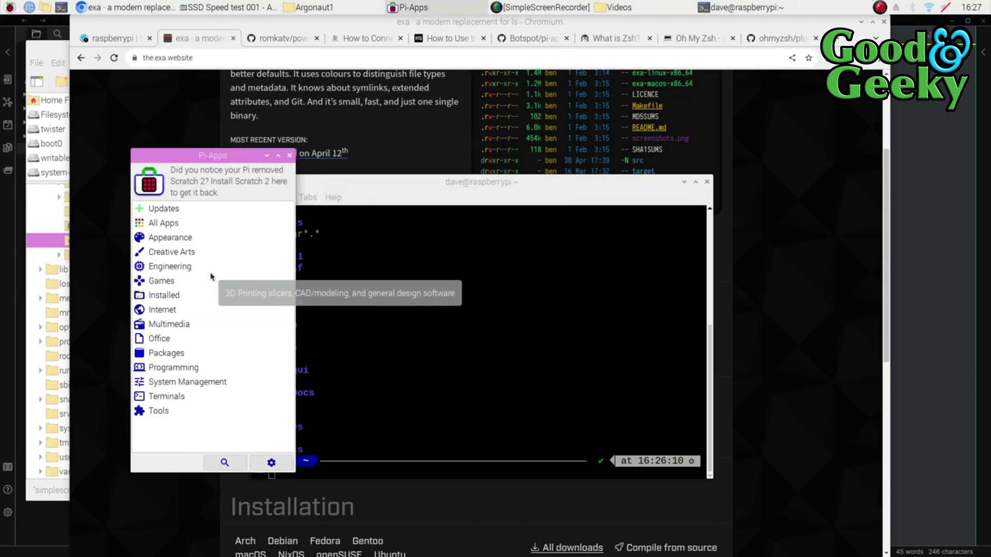
click(167, 397)
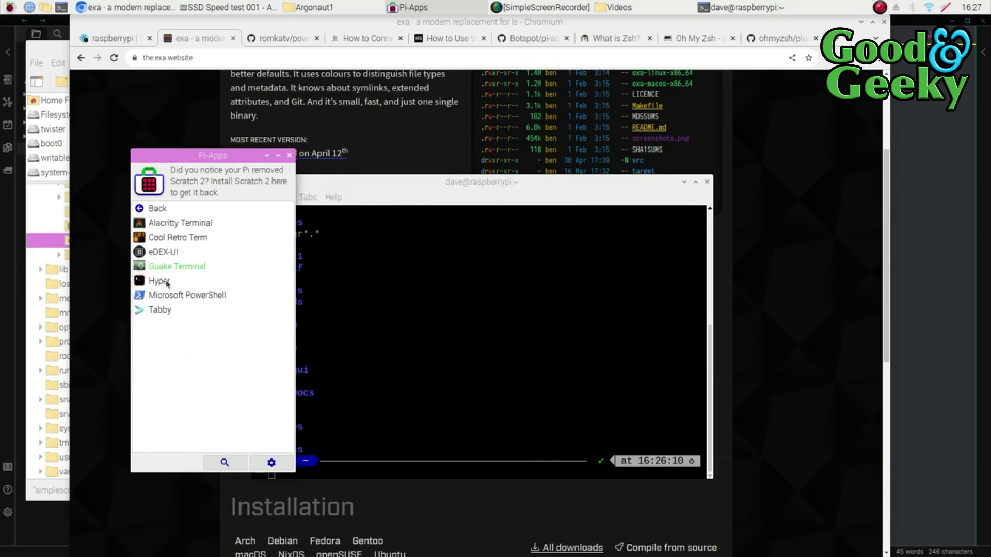
- Select Tabby, view its details and start its installation
click(159, 309)
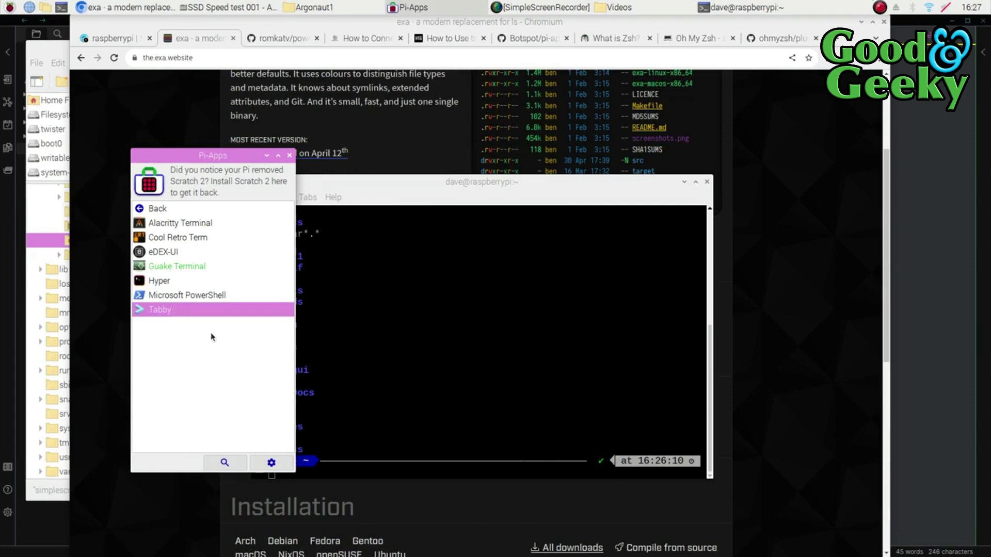
click(159, 308)
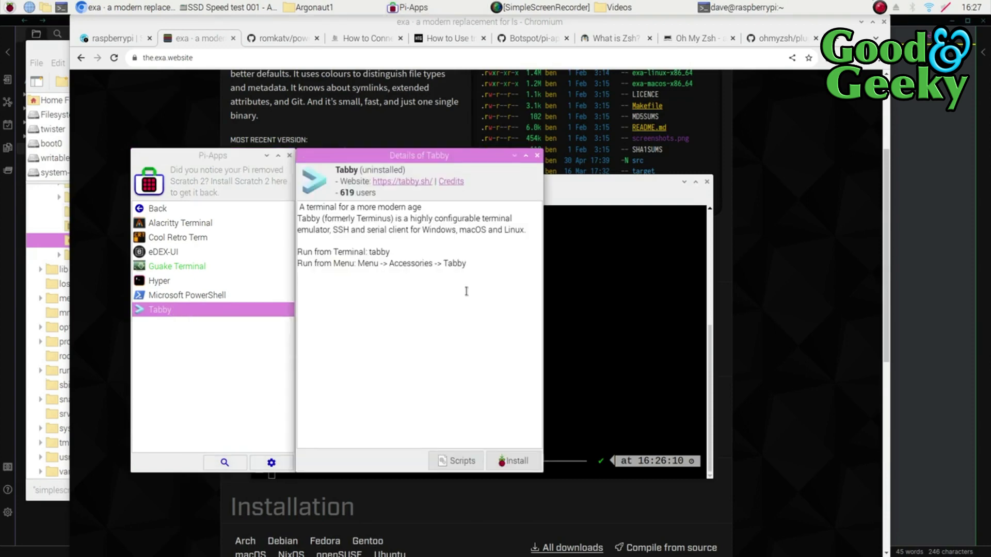
mouse_move(485, 339)
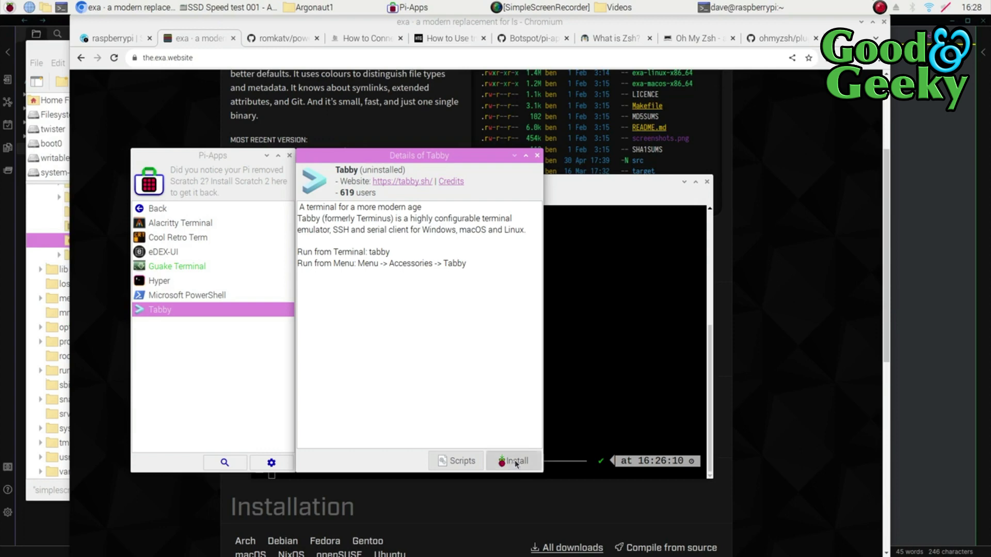
click(513, 460)
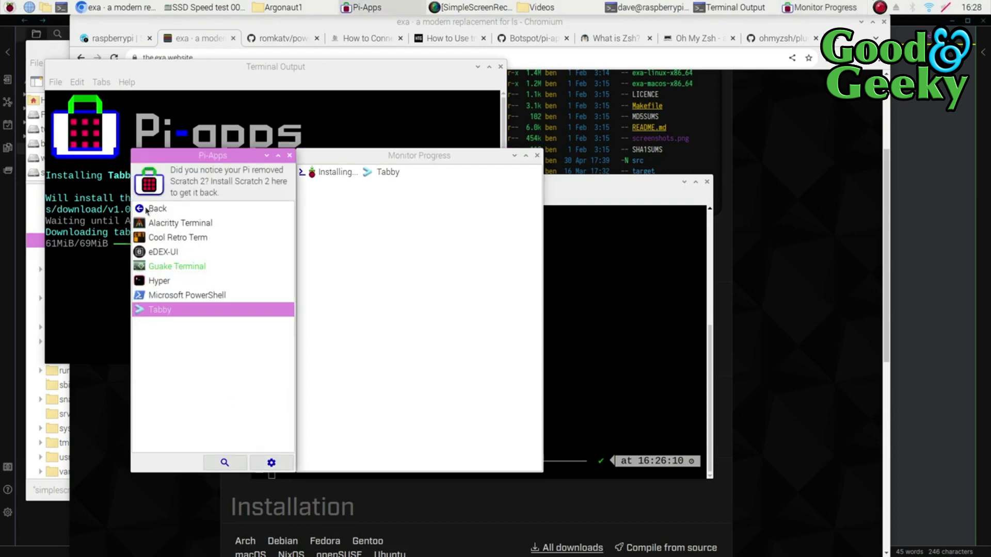
- Go back to the categories and list the Multimedia apps while Tabby downloads
click(156, 208)
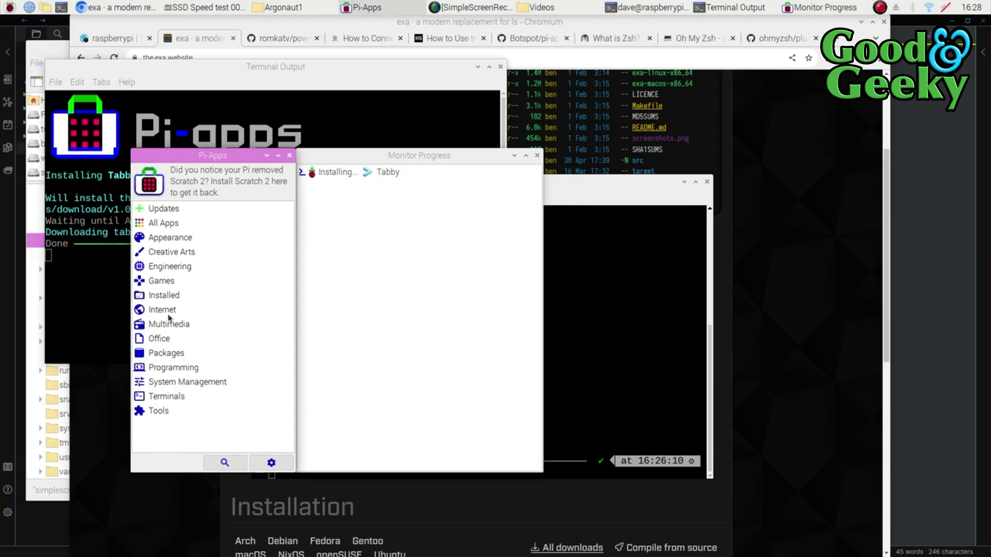
click(168, 323)
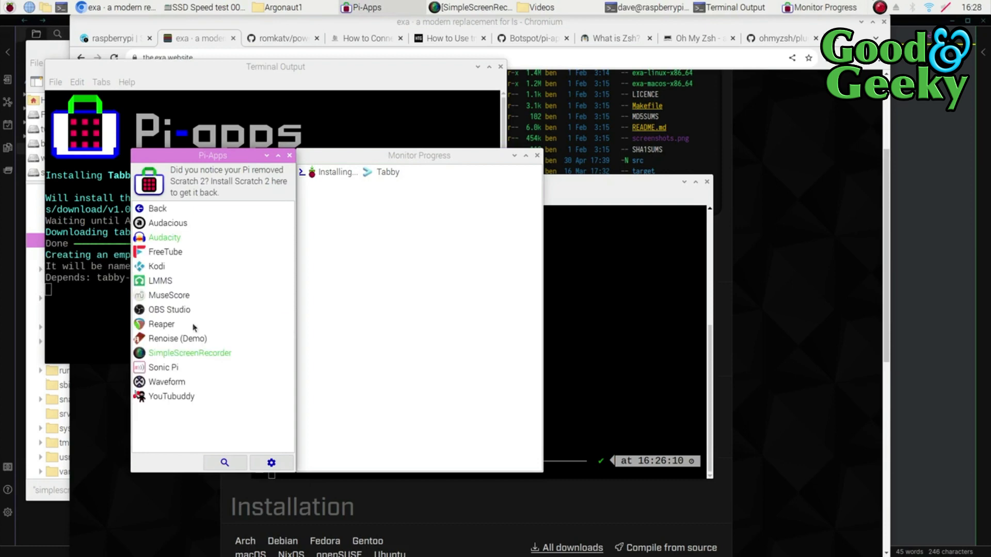
mouse_move(246, 358)
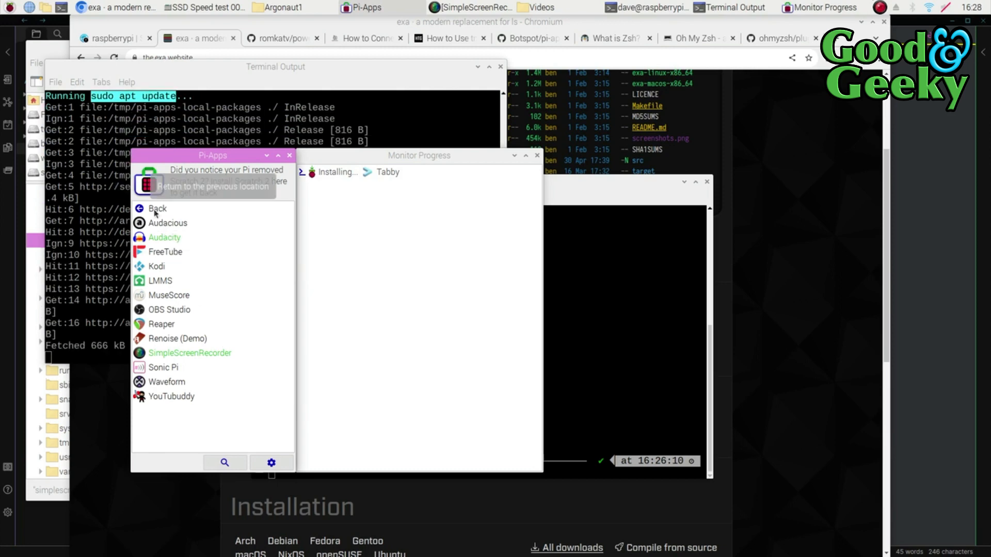
mouse_move(151, 203)
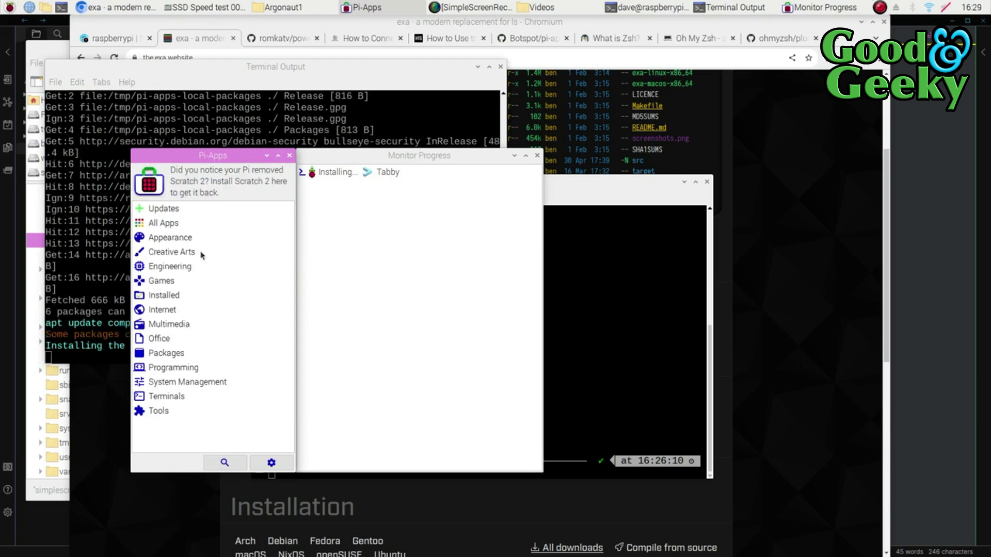
mouse_move(171, 252)
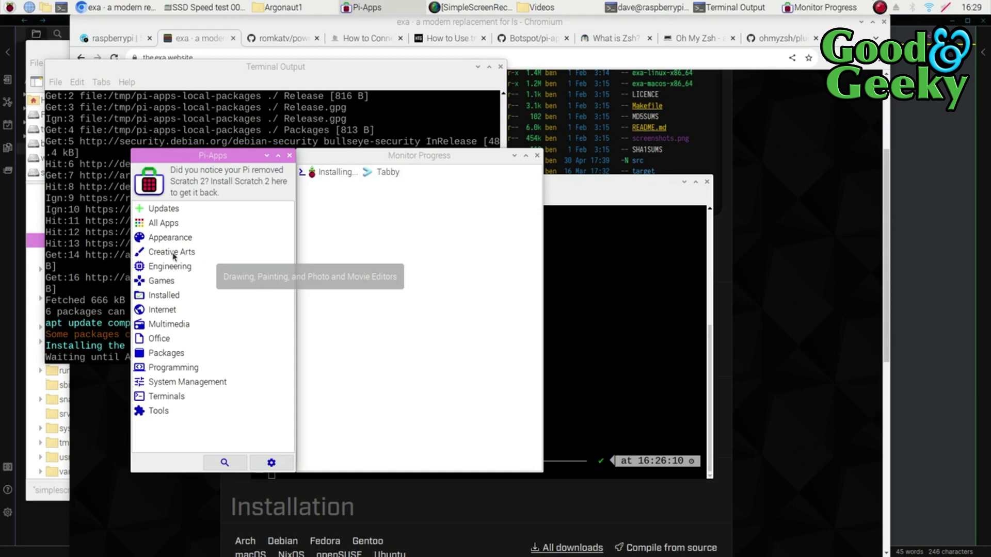
- Search Pi-Apps for 'flame' to find the installed Flameshot screenshot tool
text(flame)
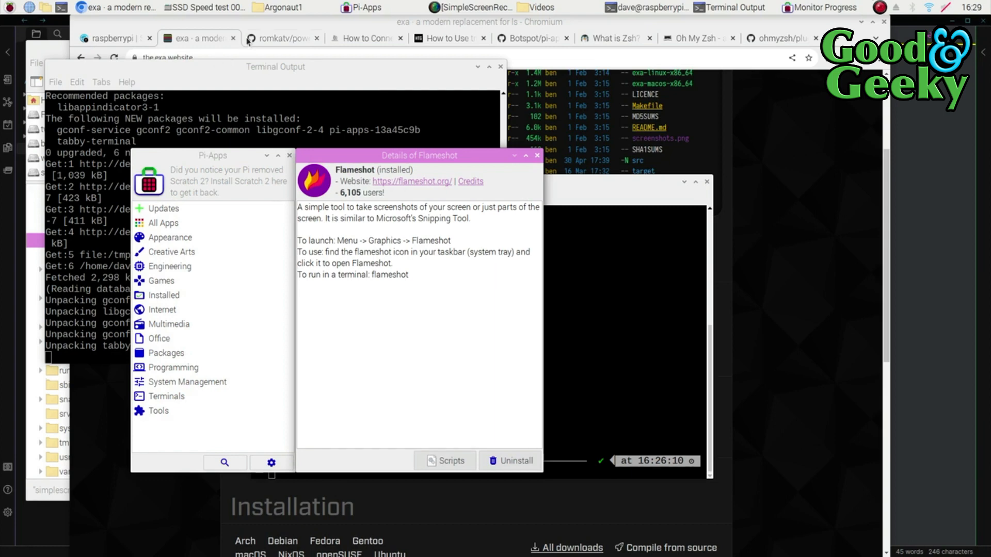
- Check the Syncthing dashboard shows all folders up to date, then view Argonaut1 in the file manager
click(114, 38)
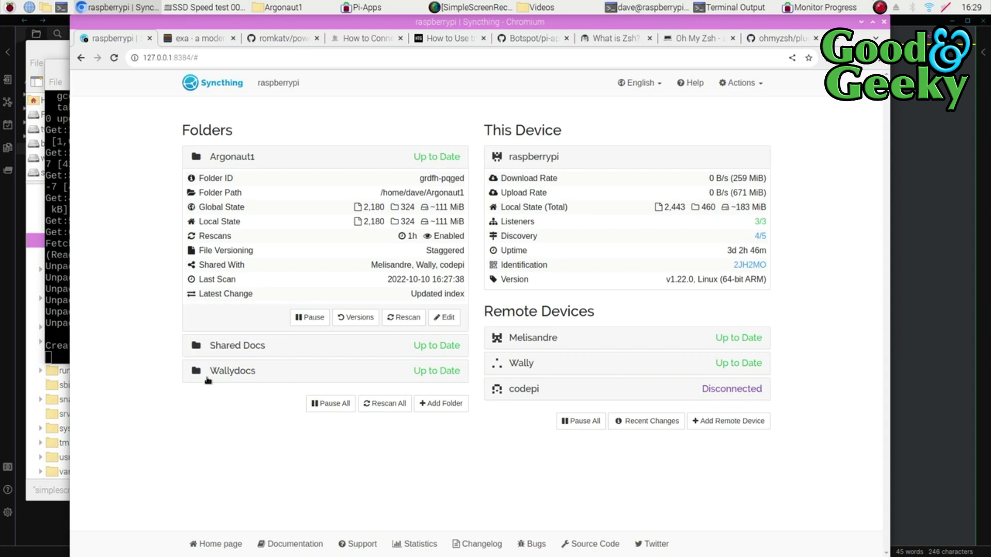
mouse_move(398, 176)
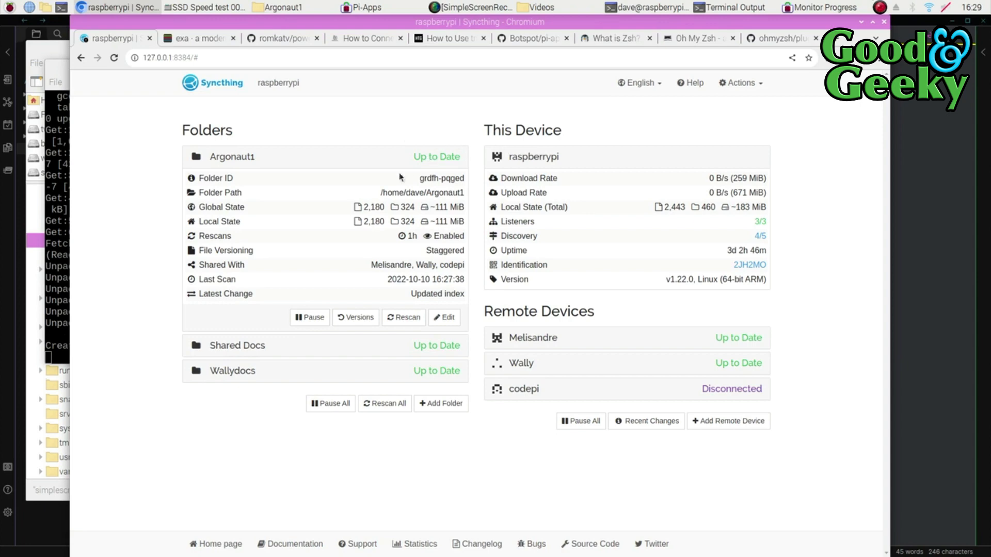
mouse_move(525, 355)
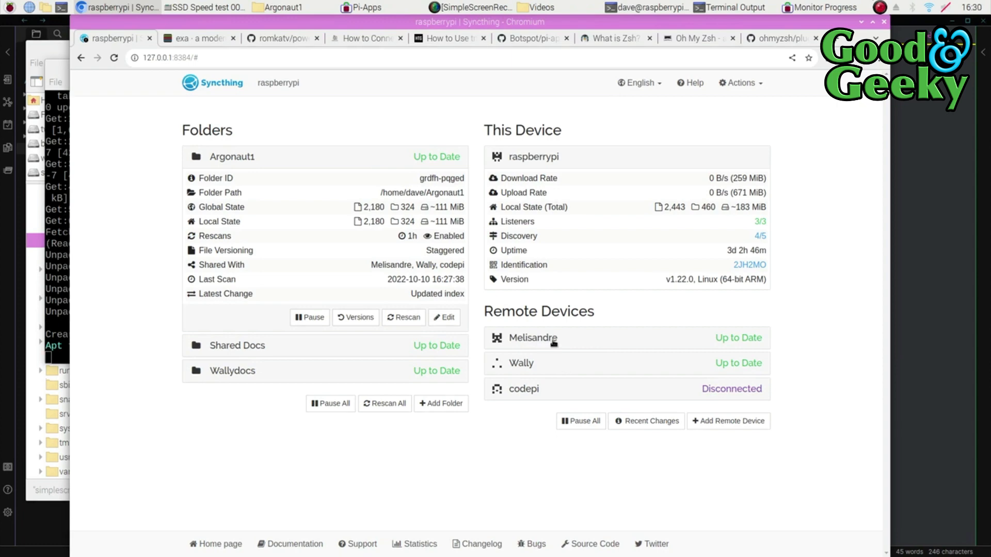
mouse_move(557, 368)
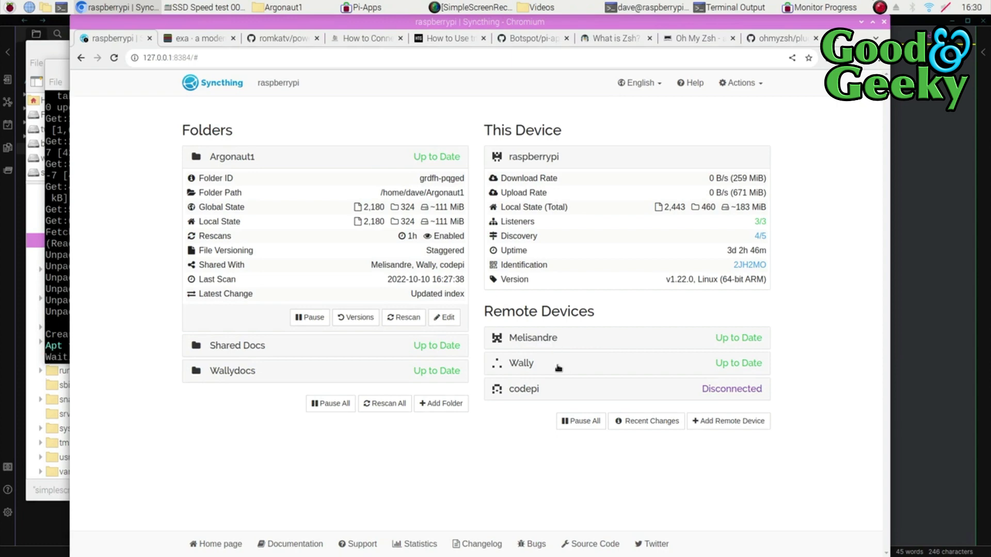
mouse_move(558, 380)
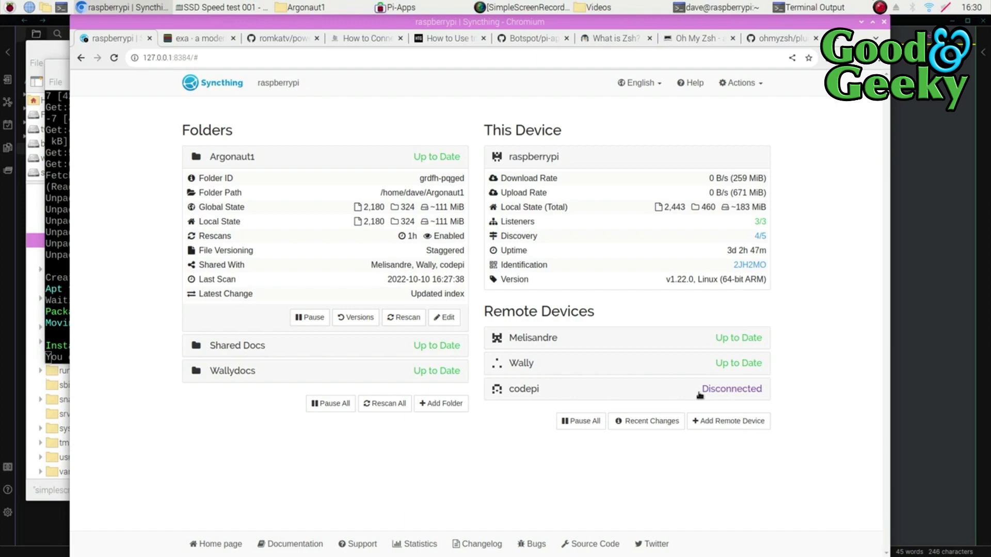
mouse_move(520, 371)
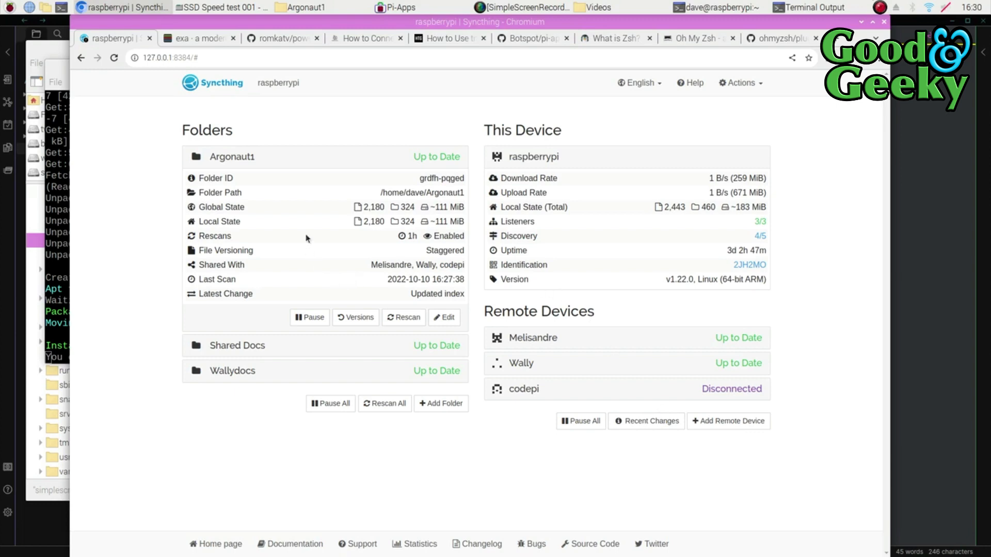
mouse_move(308, 238)
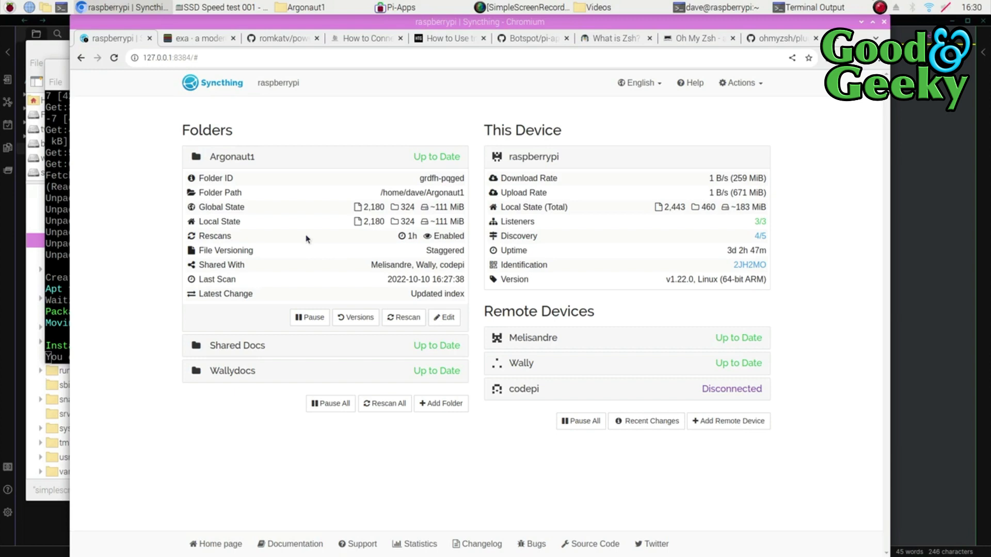
mouse_move(57, 45)
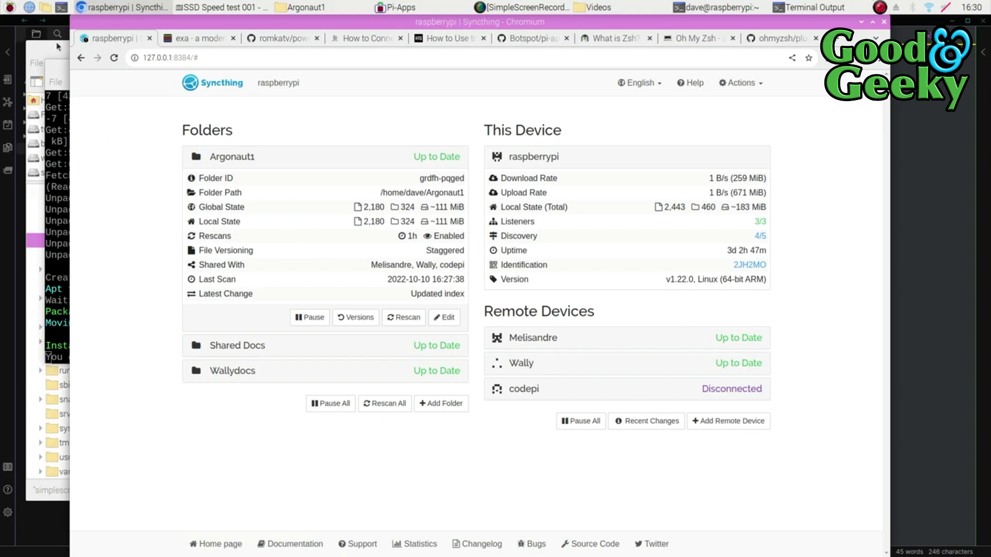
click(227, 7)
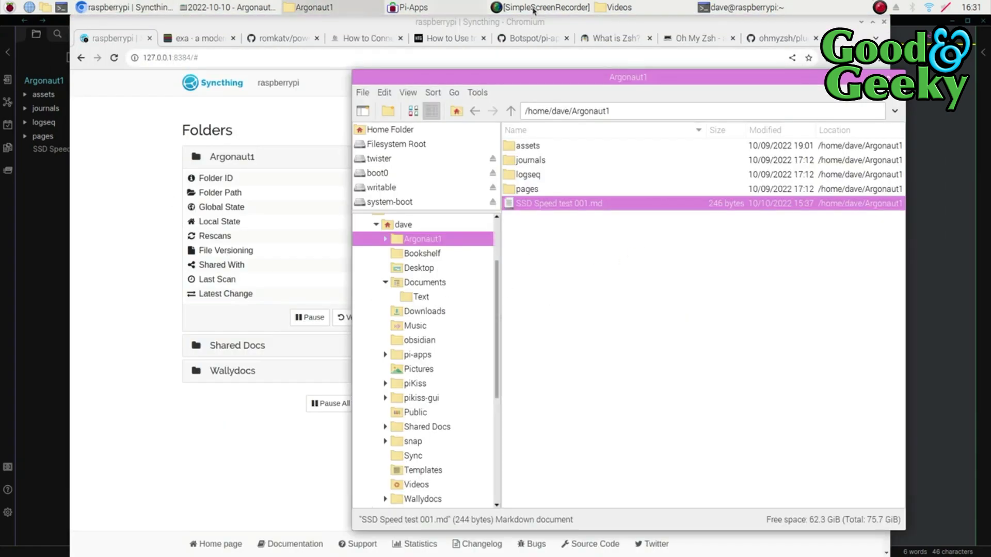
- In the zsh terminal, jump into ~/Argonaut1 with 'z Ar' and list assets, journals, logseq, pages
click(729, 8)
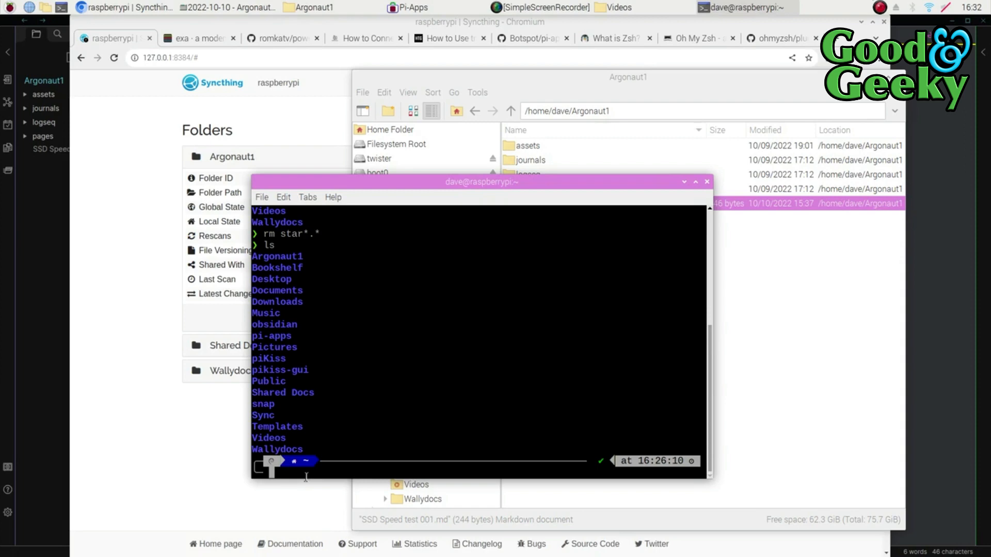
text(z Arg)
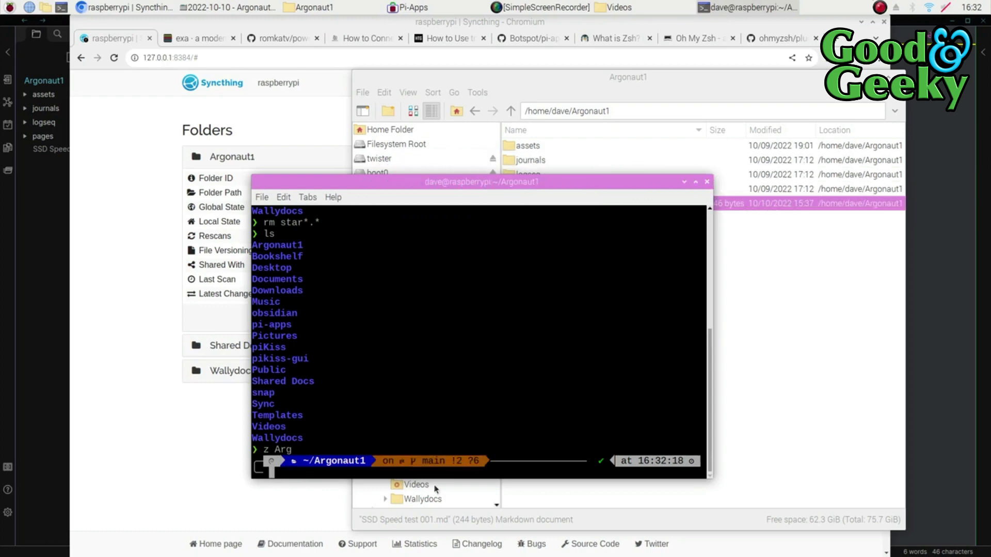
text(ls)
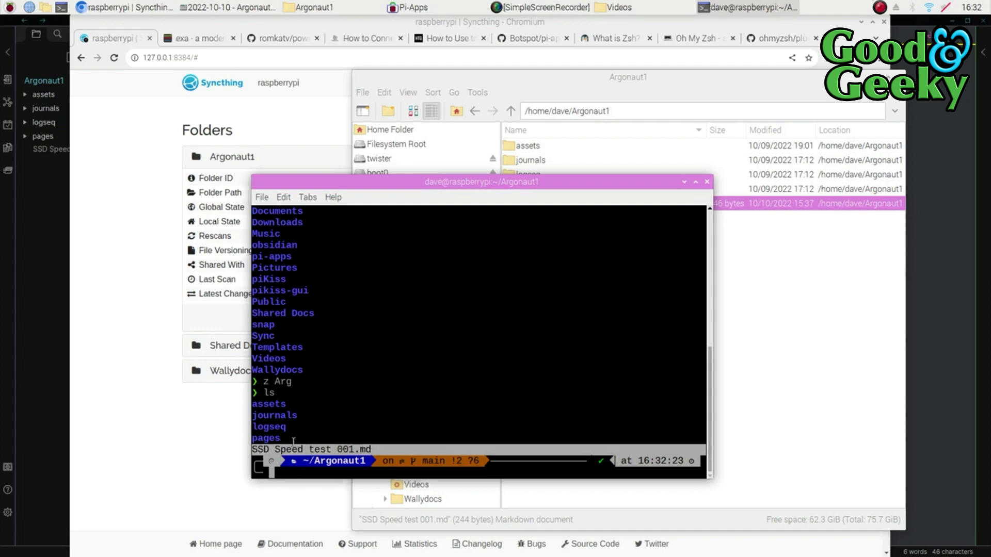
mouse_move(369, 421)
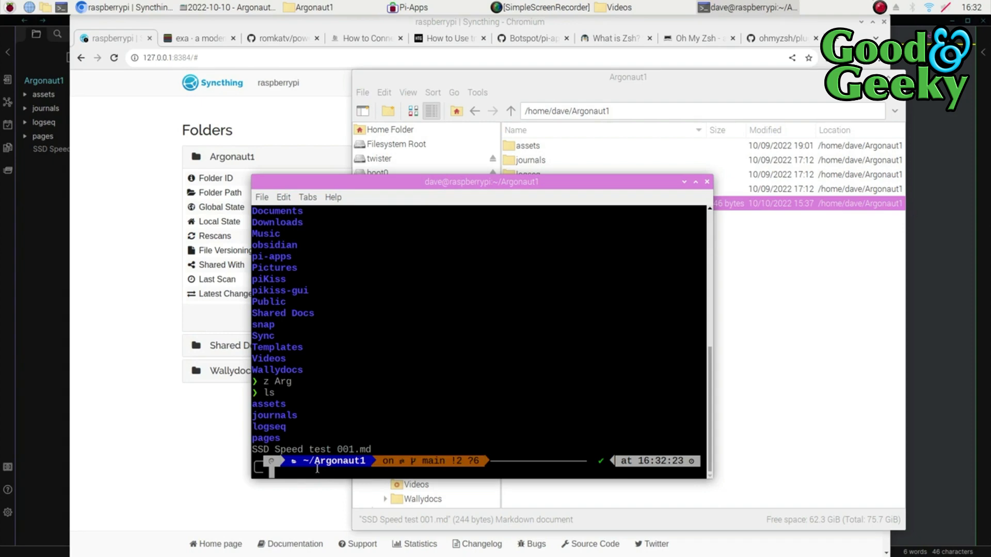
- Start a tmux session and list the vault folder contents with ll inside it
text(tmux)
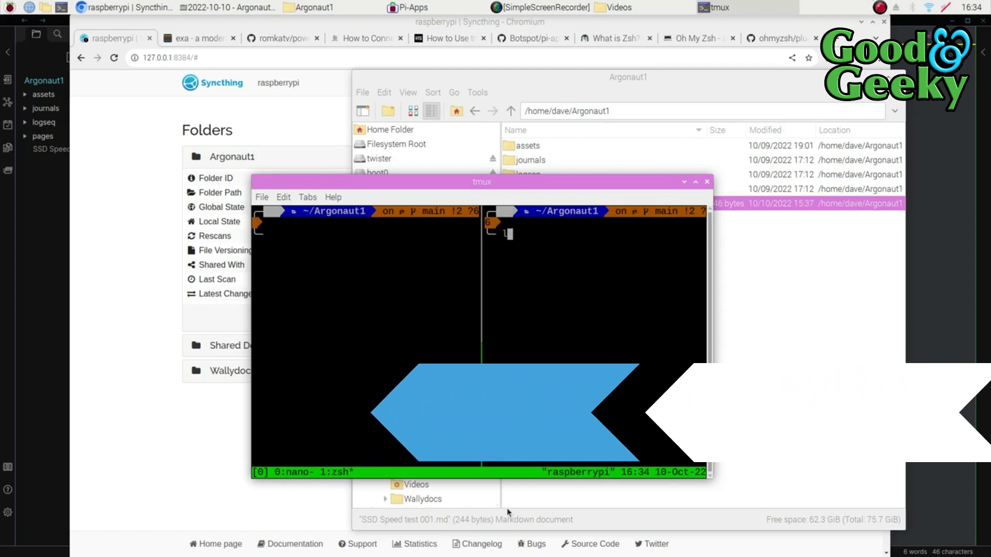
text(ll)
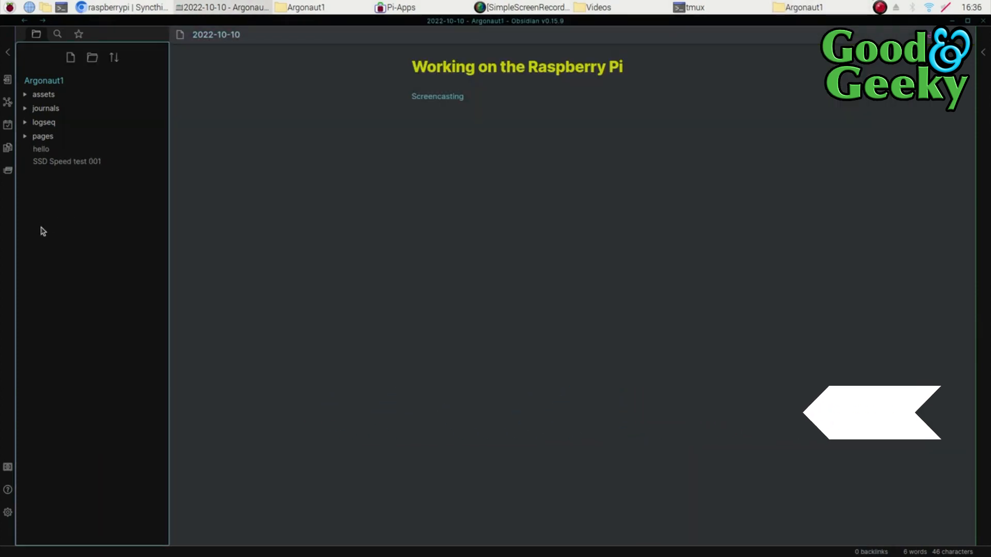
mouse_move(41, 149)
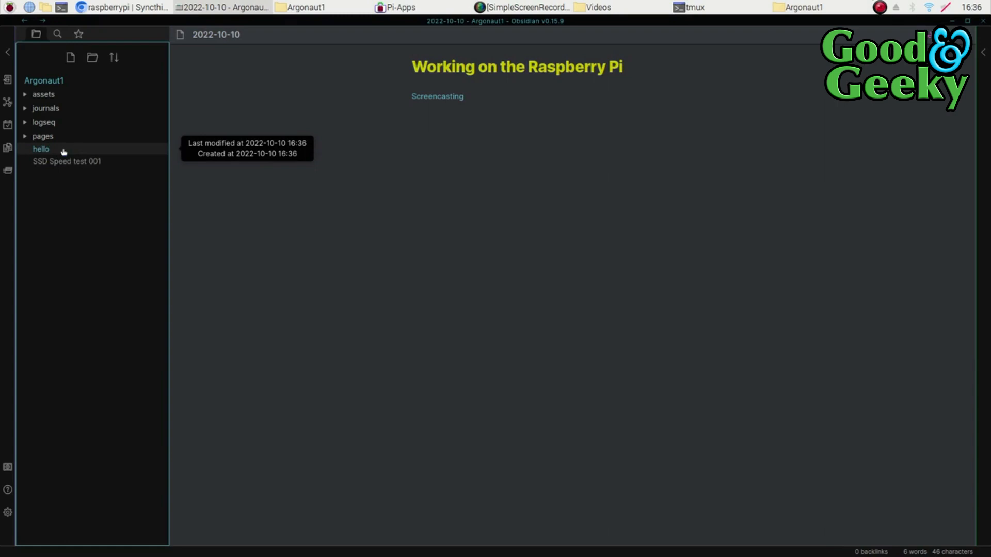
- Write 'Hello everyone' in the newly opened hello note
click(40, 149)
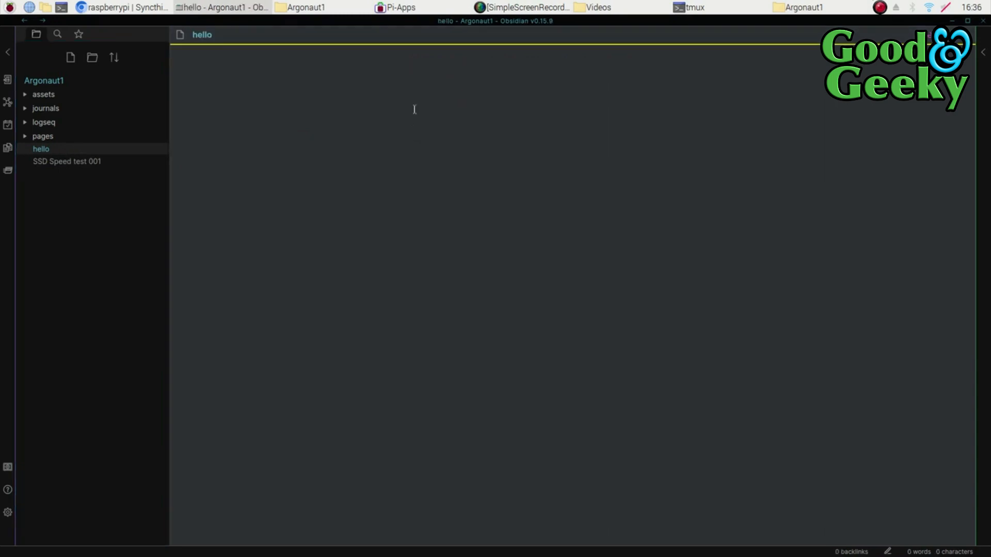
text(He)
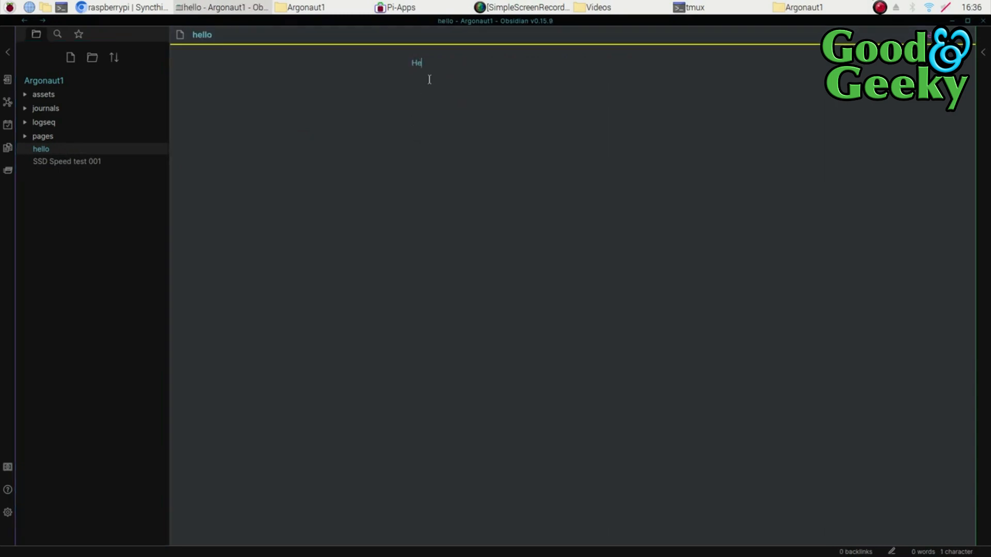
text(llo)
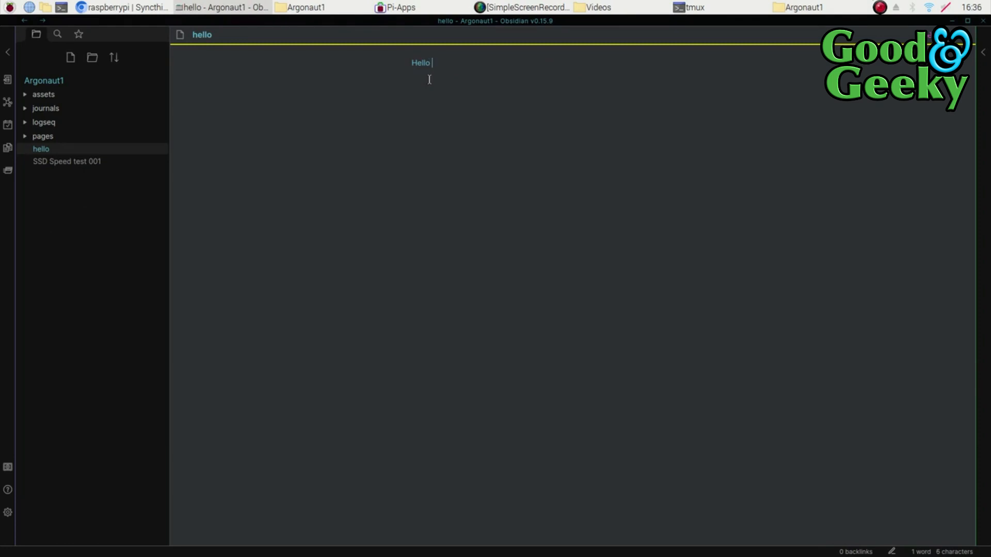
text(everyone)
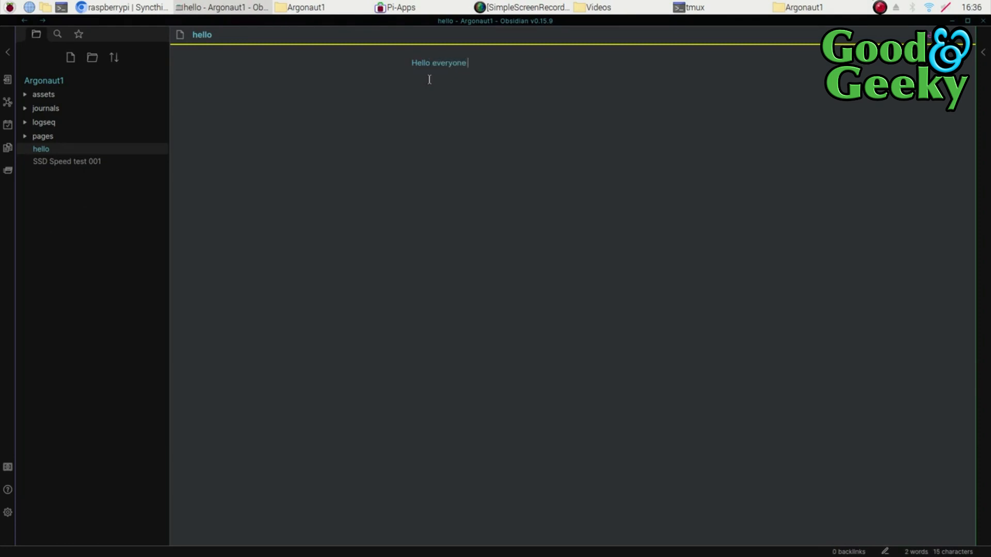
- Format 'Hello everyone' as a heading via the slash-command 'Toggle heading'
text(/)
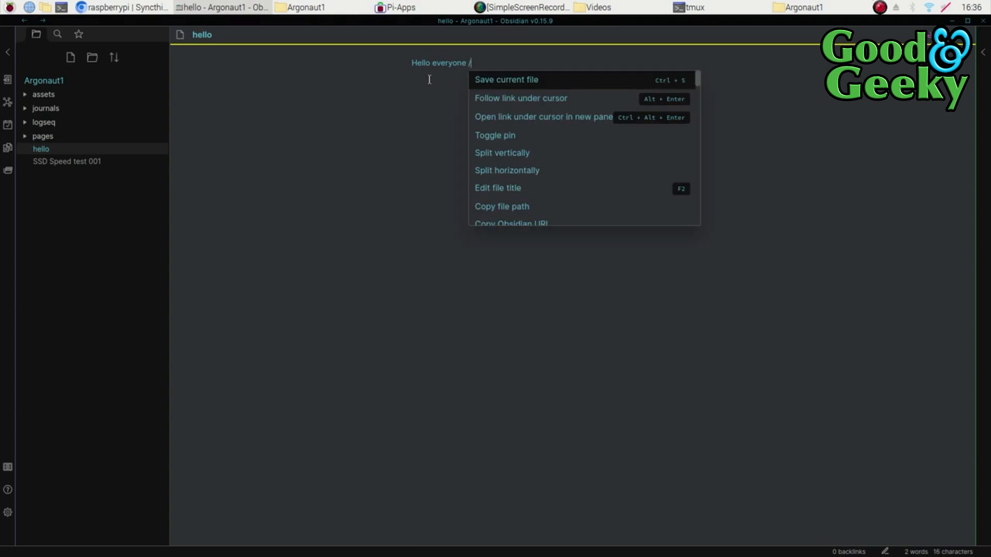
text(hr)
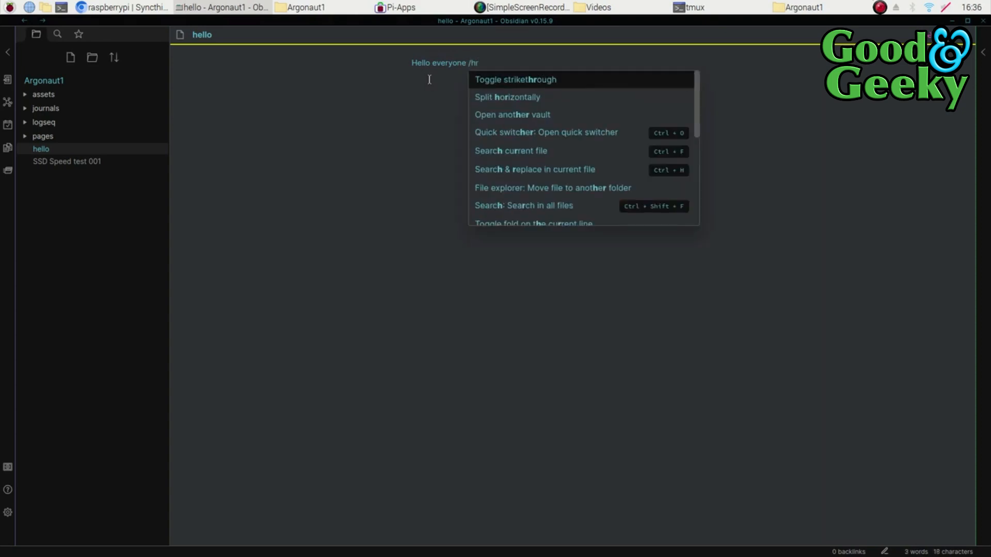
text(e)
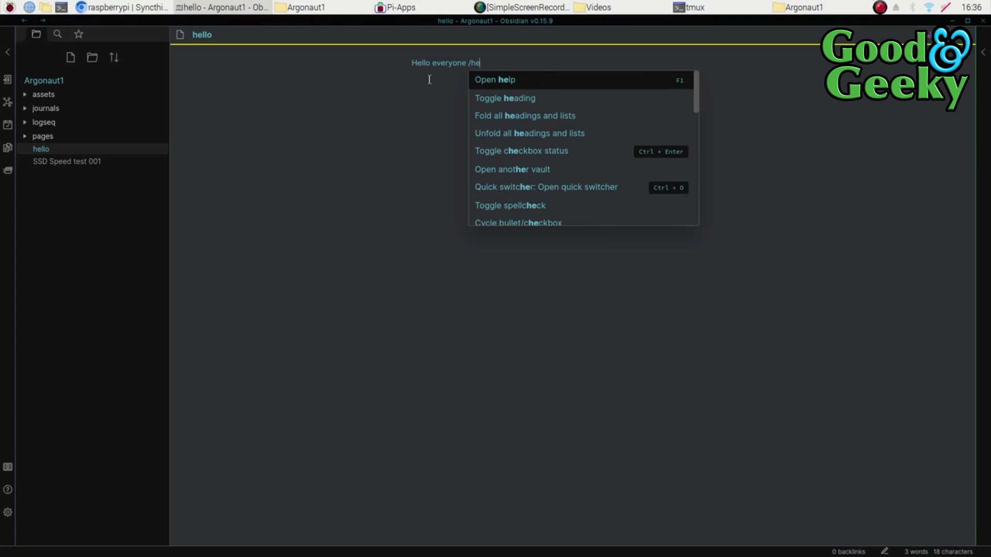
click(504, 98)
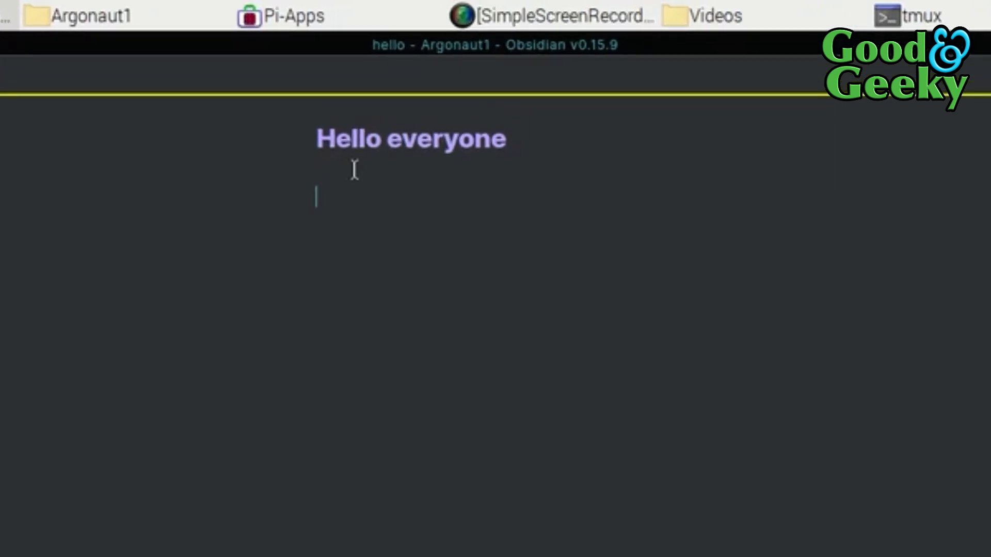
- Add the line 'Text' under the heading and select that word
text(Te)
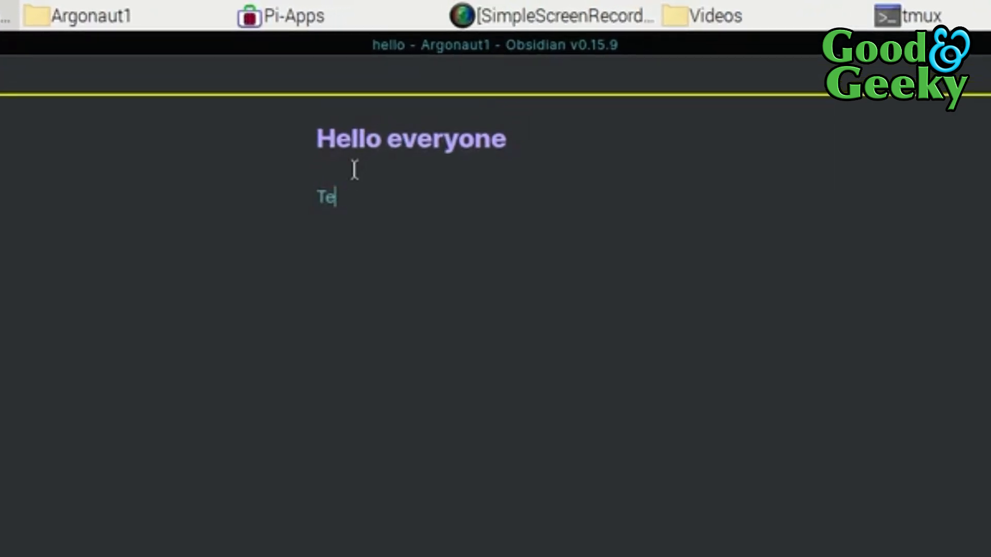
text(xt)
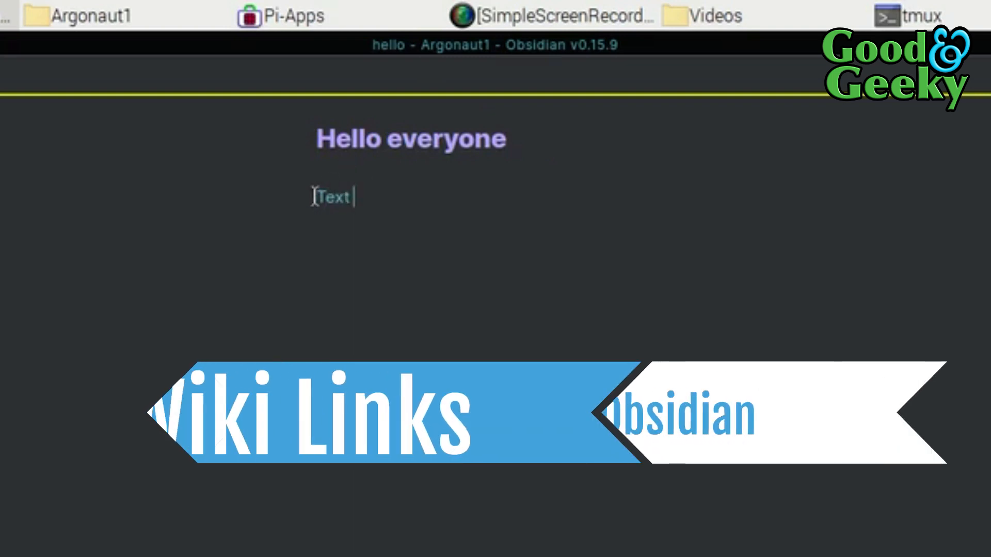
double_click(333, 198)
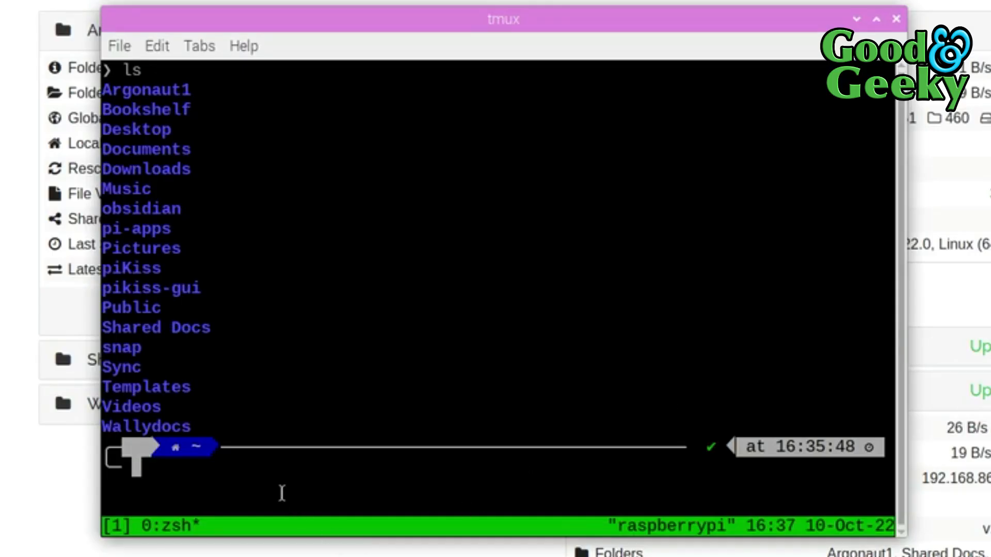
- SSH into wally, jump to Argonaut1 with 'z arg' and list hello.md
text(wally)
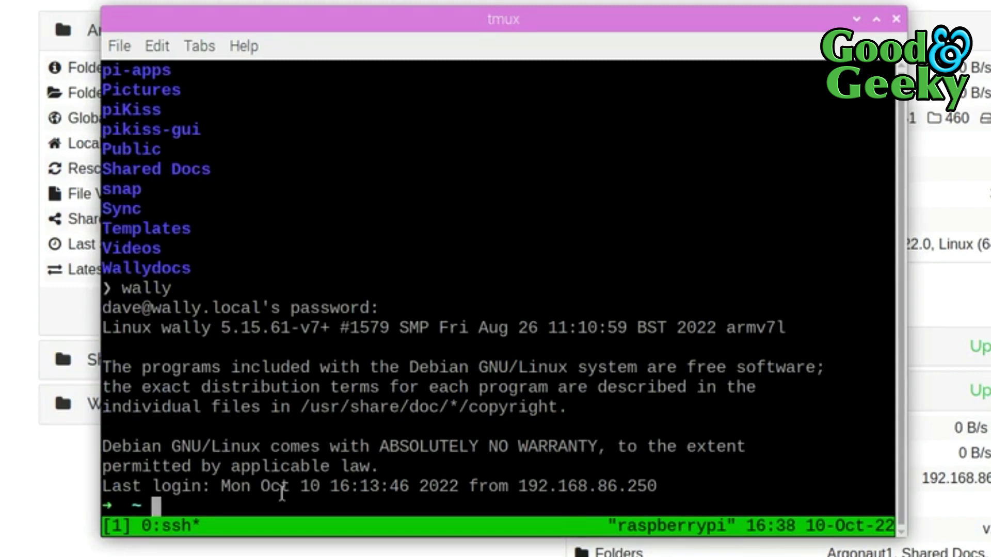
text(z)
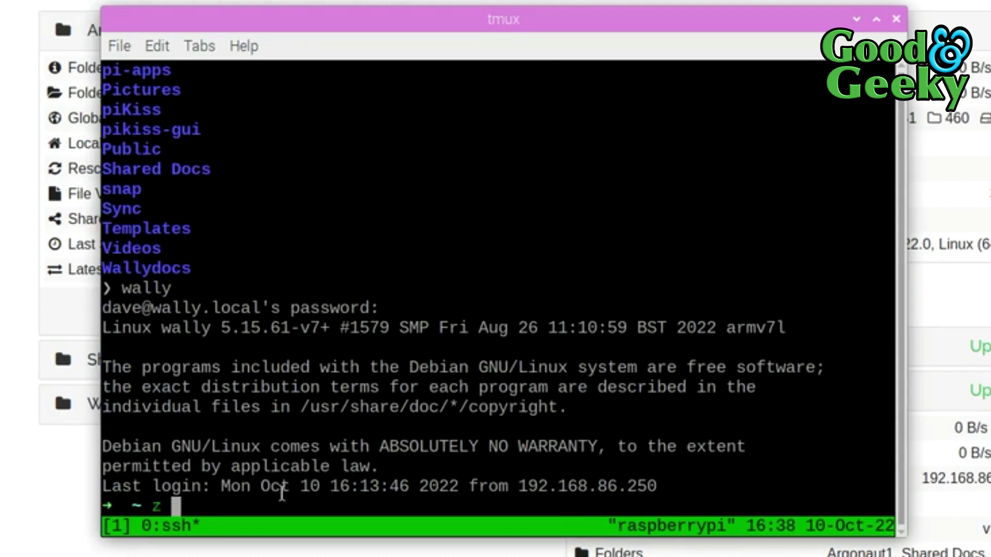
text(arg)
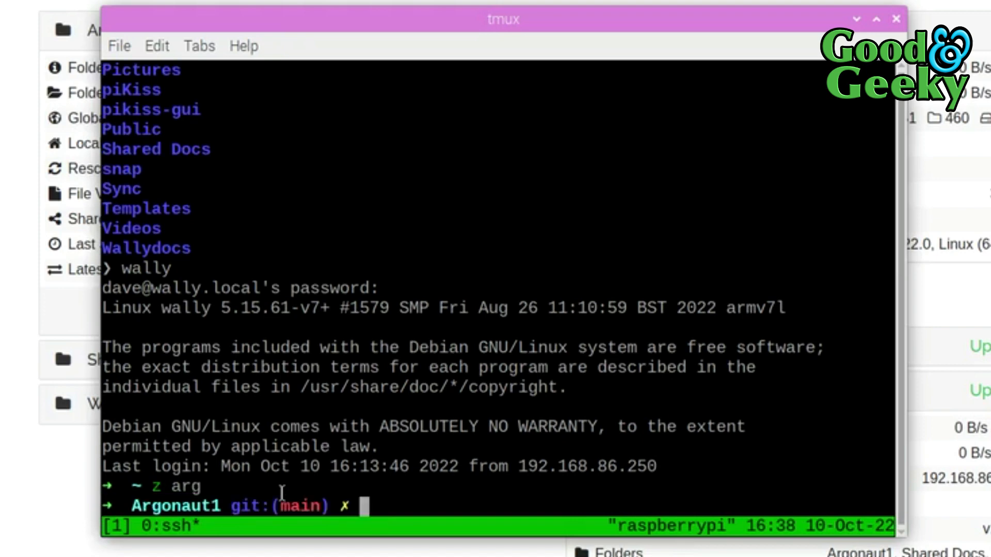
text(ls)
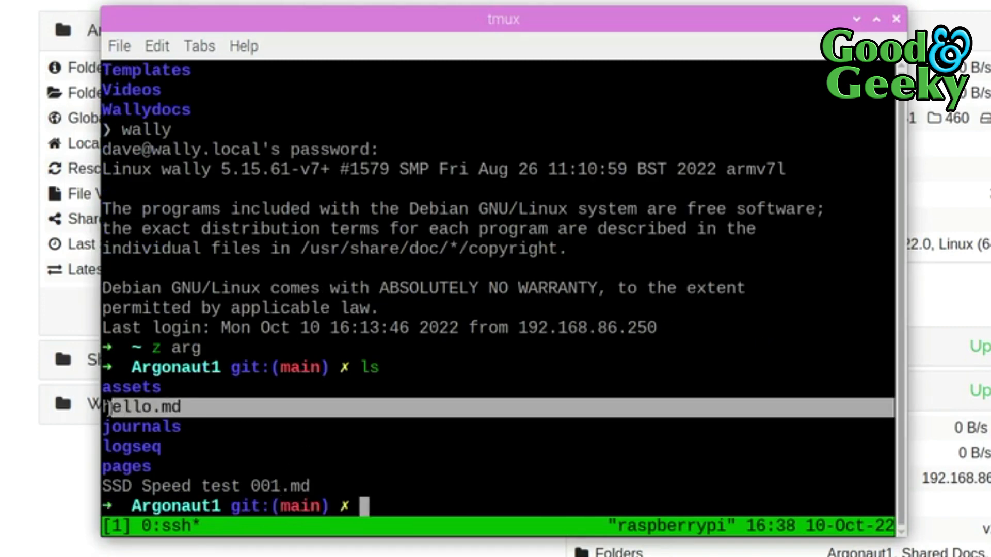
mouse_move(237, 425)
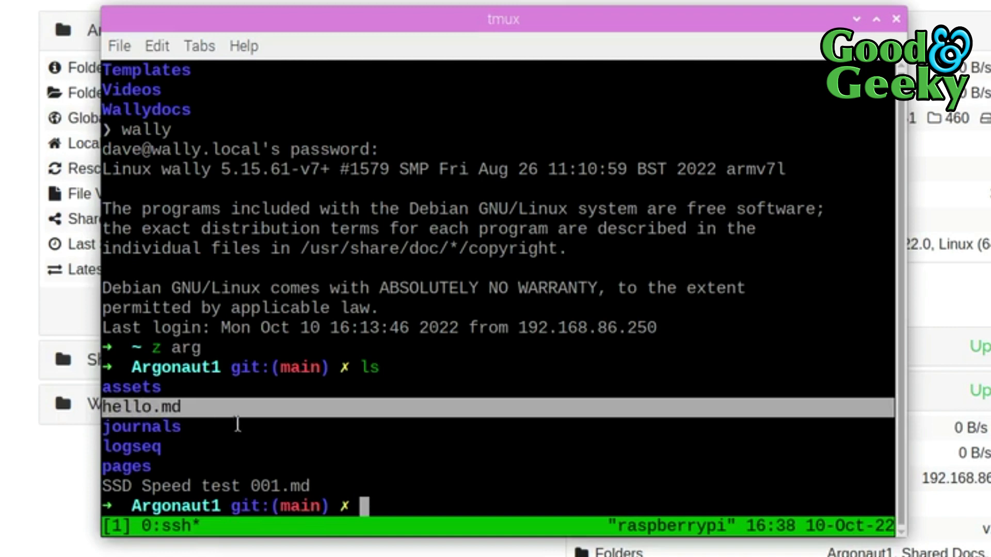
mouse_move(120, 337)
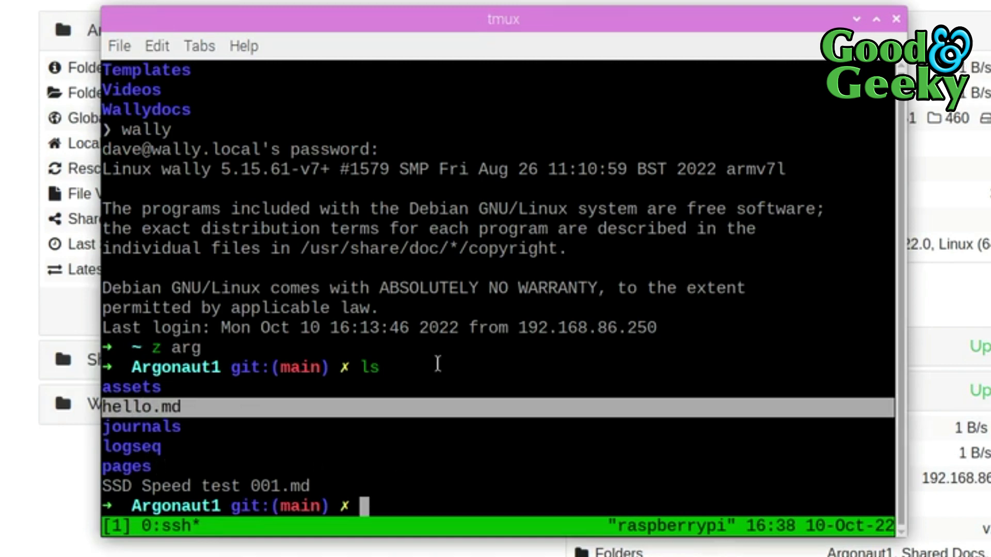
- Jump into the pages folder with 'z pages'
text(z p)
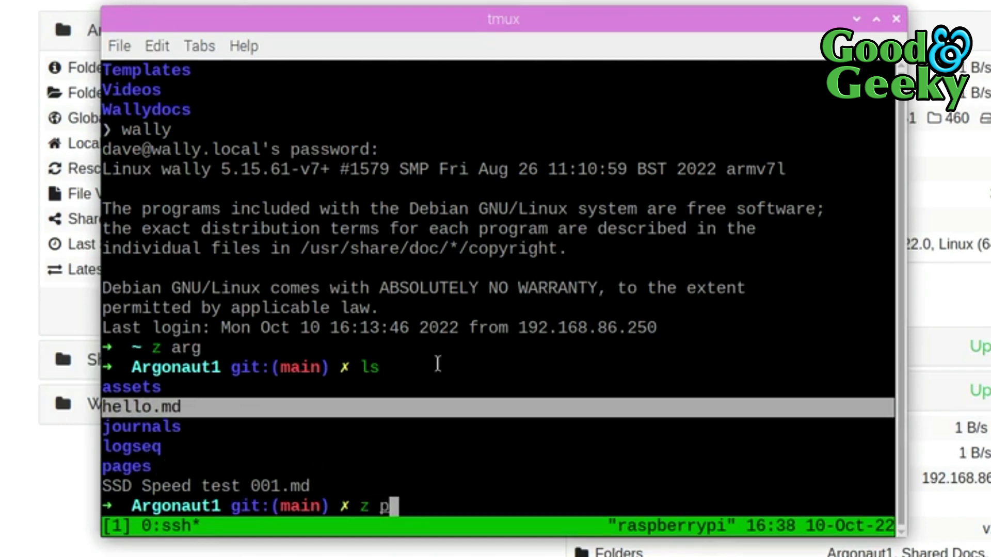
text(ages)
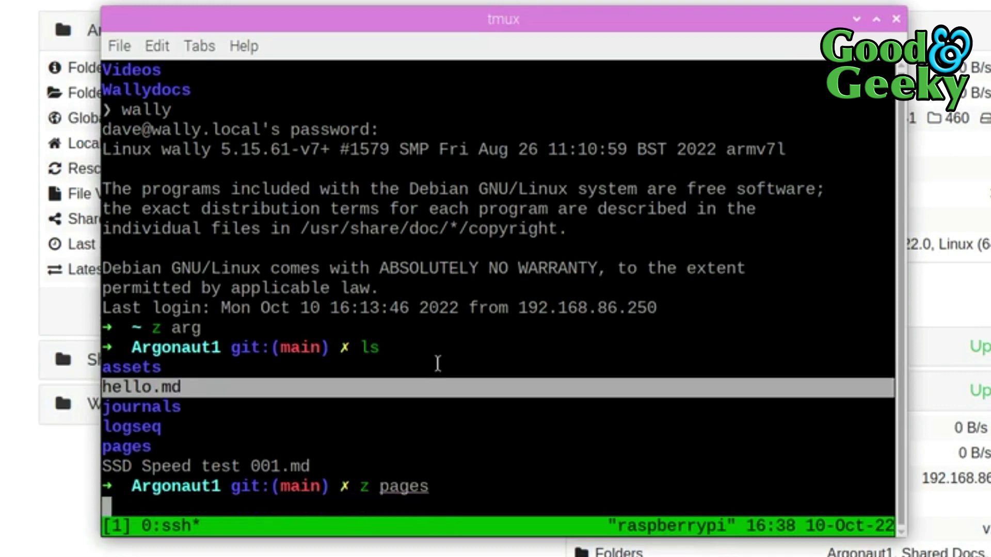